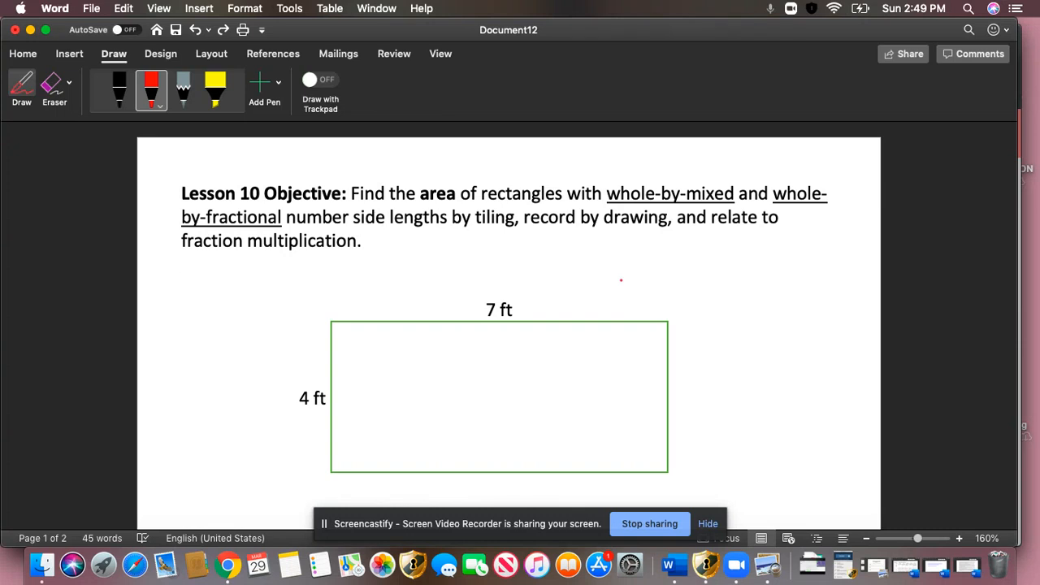
# - Check the red pen's colour and thickness options, then reselect the red pen to underline 'area'
pyautogui.click(181, 287)
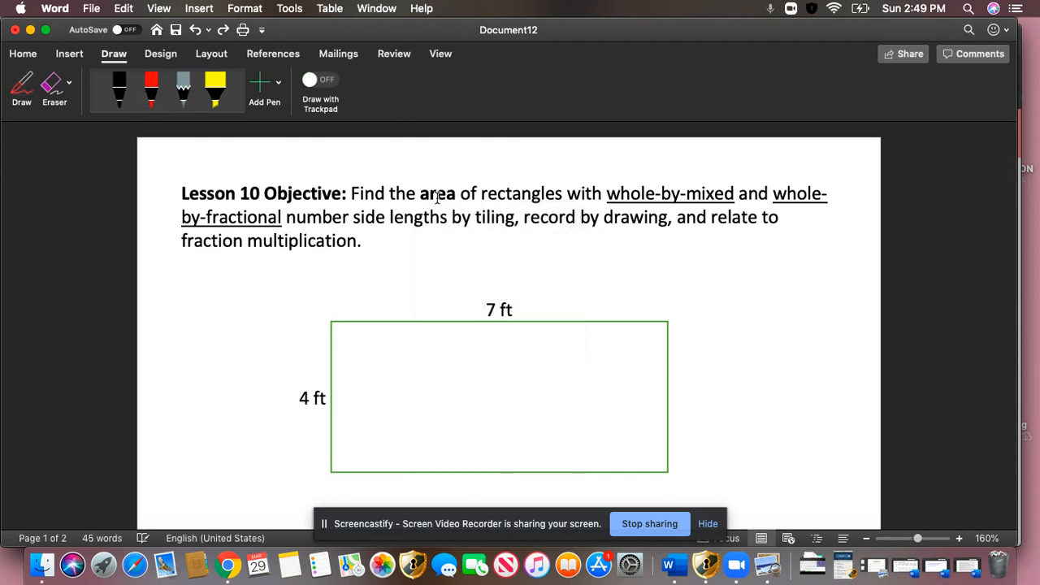
pyautogui.click(151, 90)
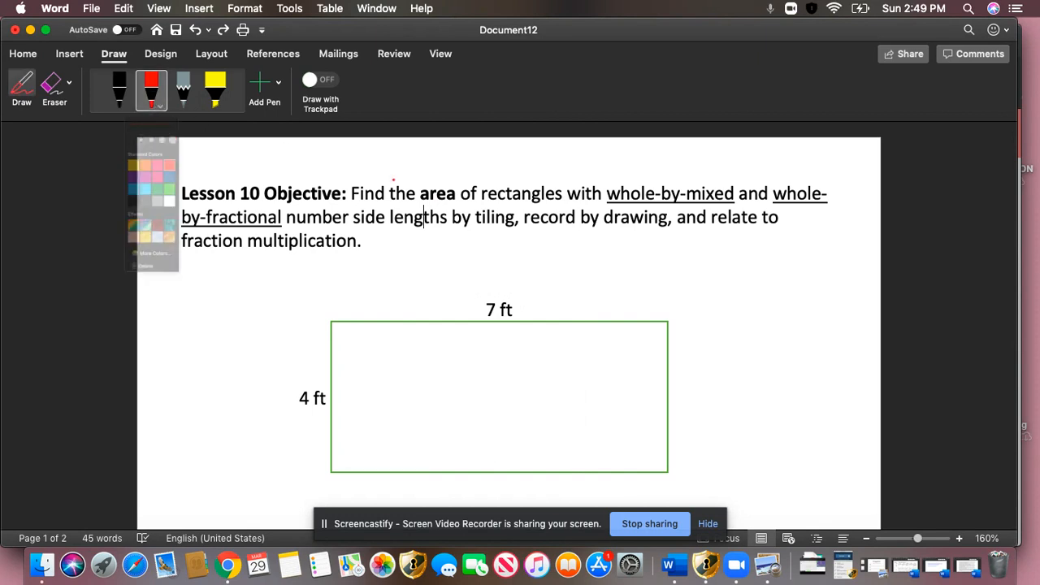
pyautogui.click(151, 89)
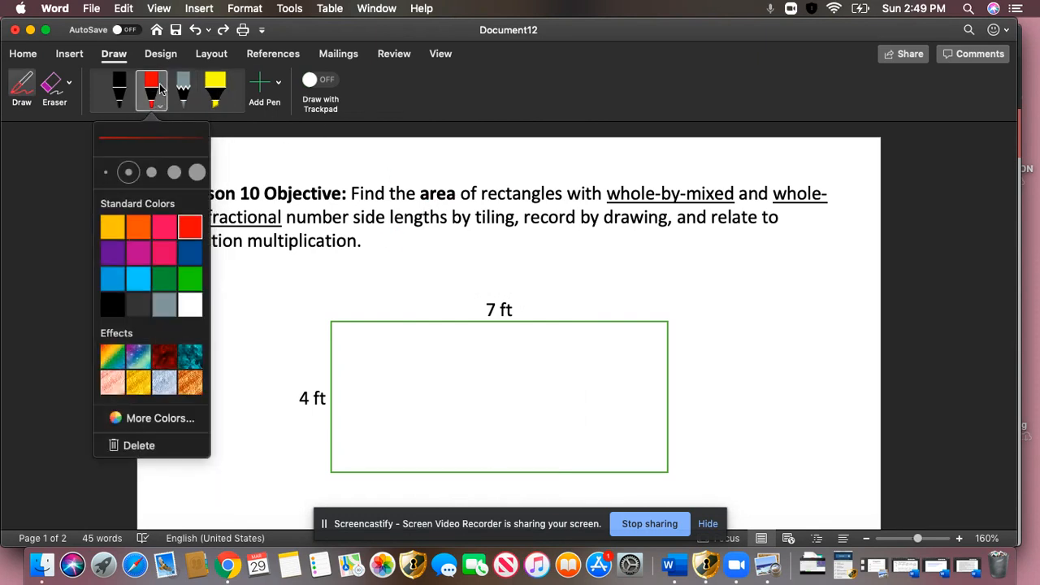
pyautogui.rightClick(437, 193)
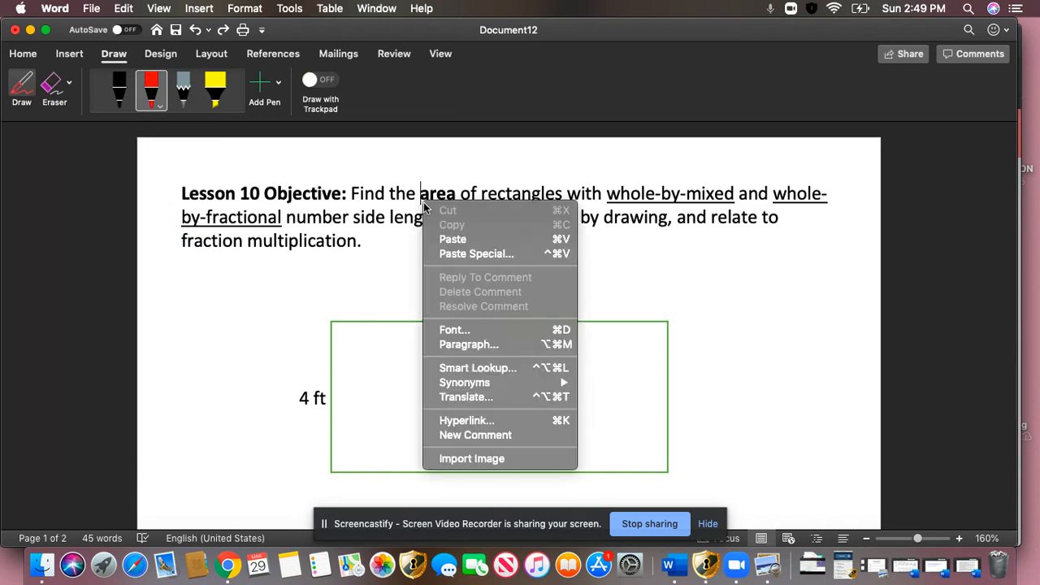
pyautogui.click(119, 89)
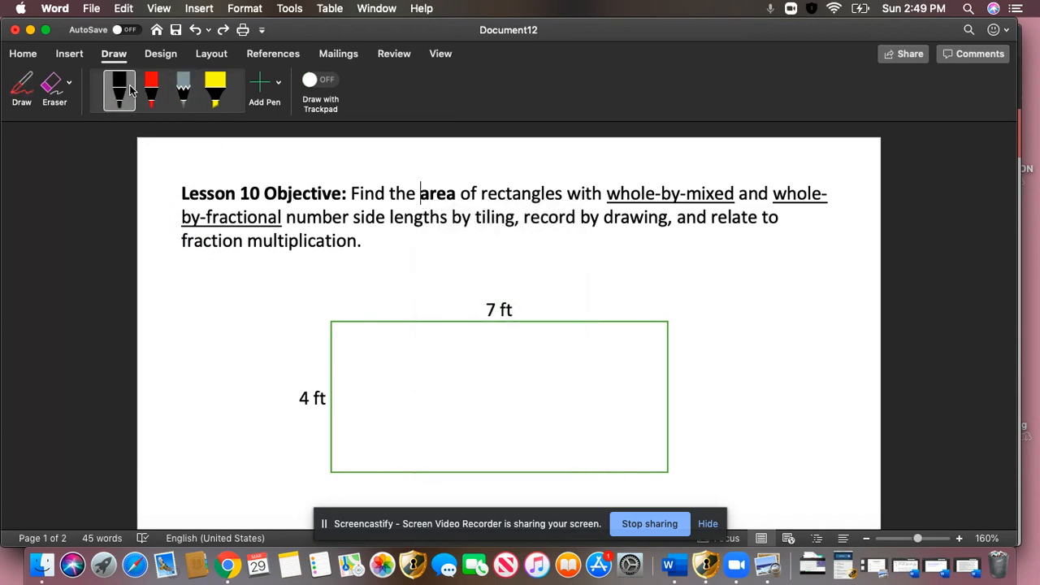
pyautogui.click(150, 89)
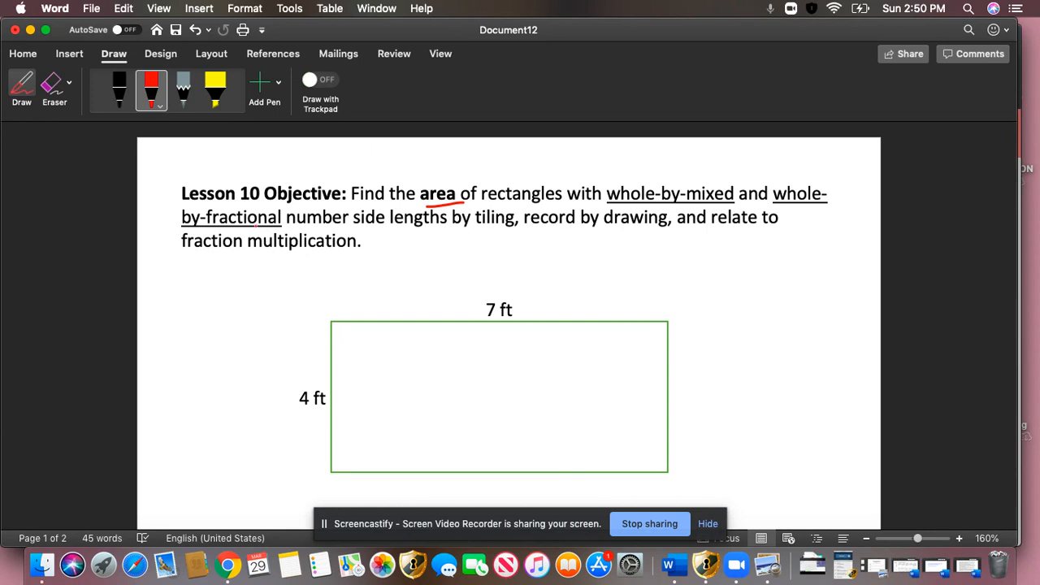
pyautogui.click(502, 389)
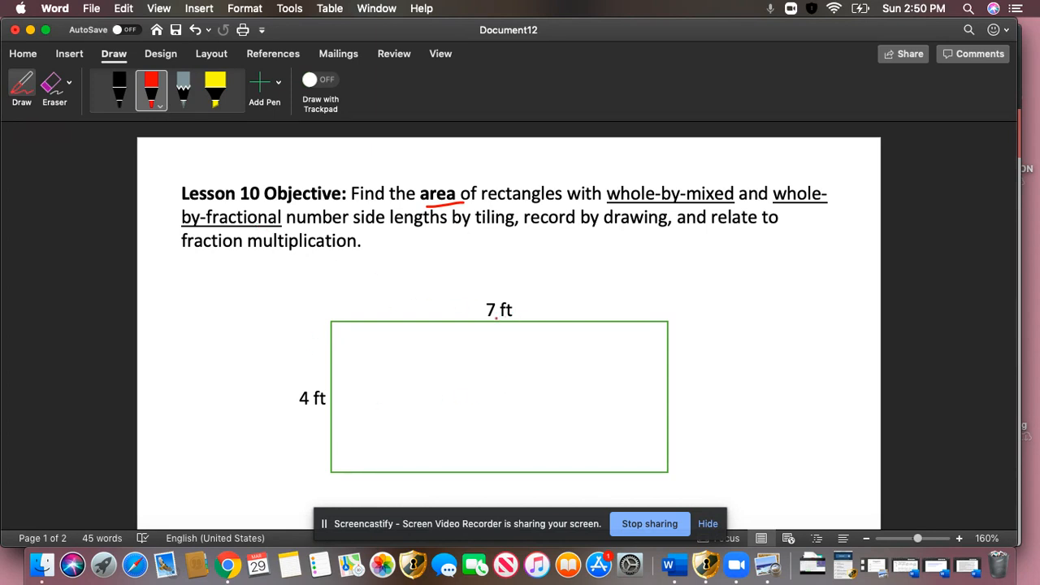
pyautogui.scroll(-3)
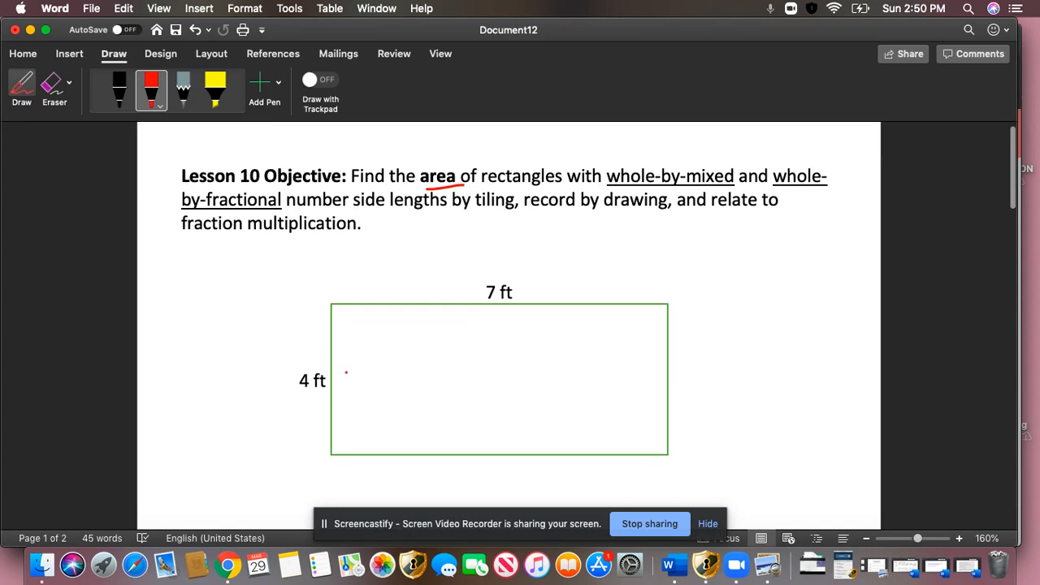
pyautogui.scroll(-3)
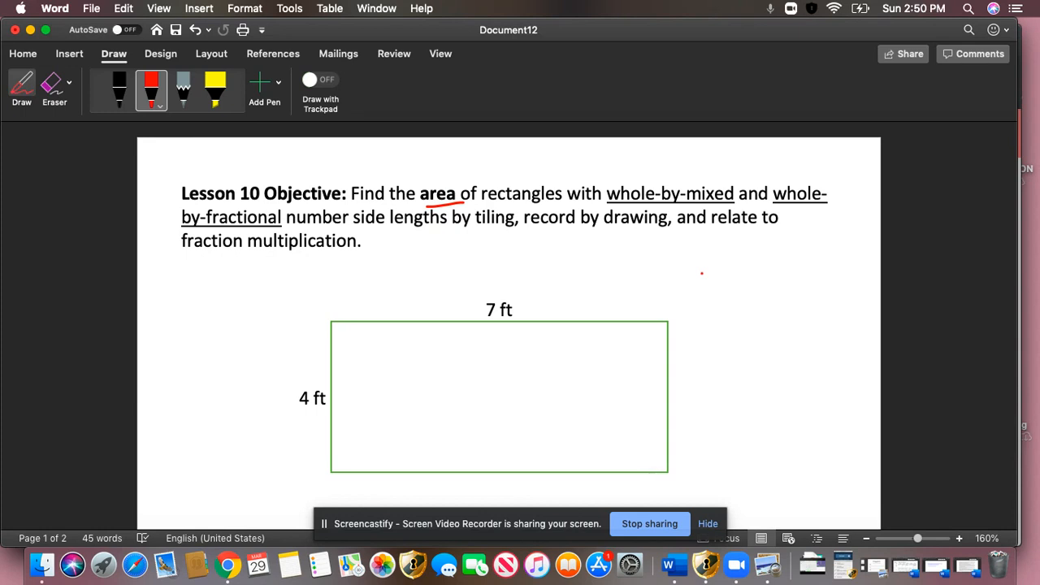
pyautogui.moveTo(695, 310)
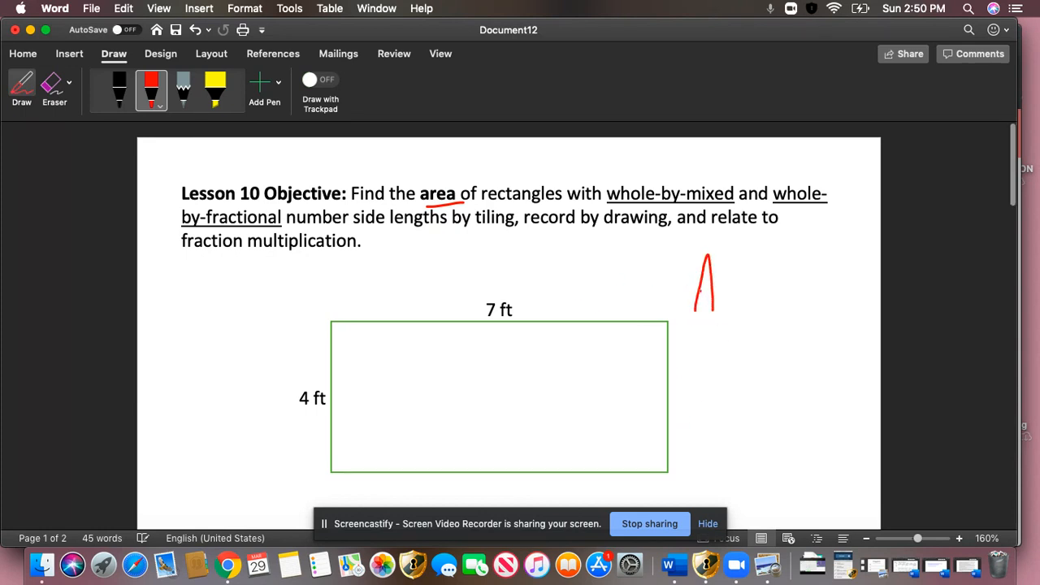
# - Handwrite 'A = L × W' in red beside the rectangle, with '28 ft²' beneath it
pyautogui.moveTo(695, 284); pyautogui.dragTo(719, 284)
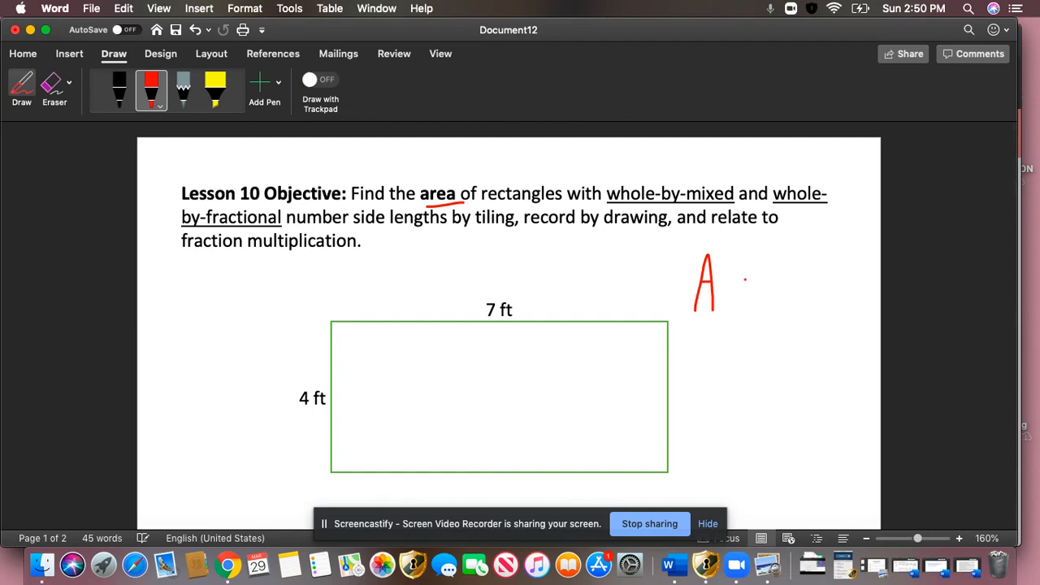
pyautogui.moveTo(732, 280); pyautogui.dragTo(756, 280)
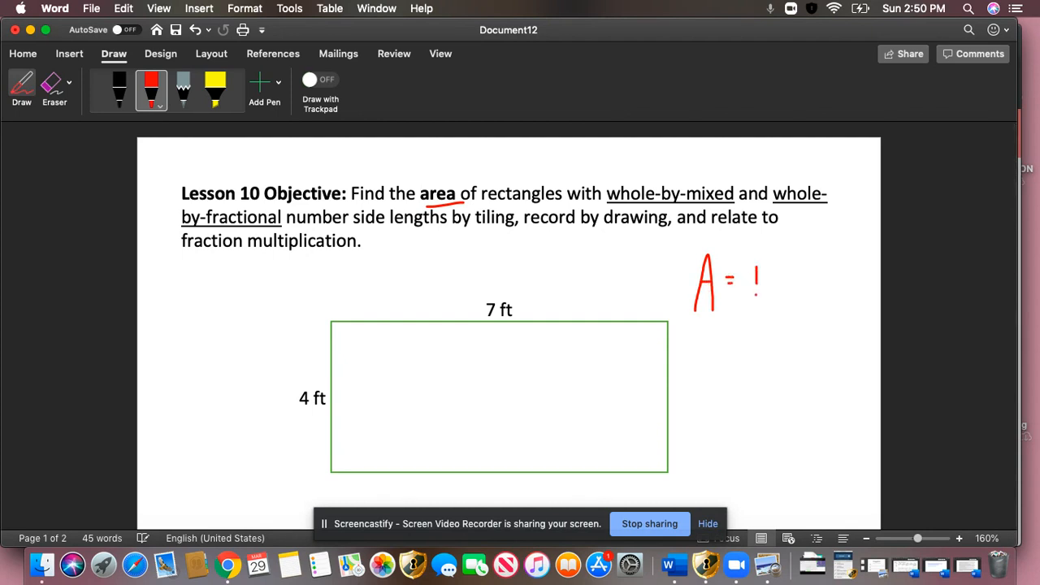
pyautogui.moveTo(752, 281); pyautogui.dragTo(789, 281)
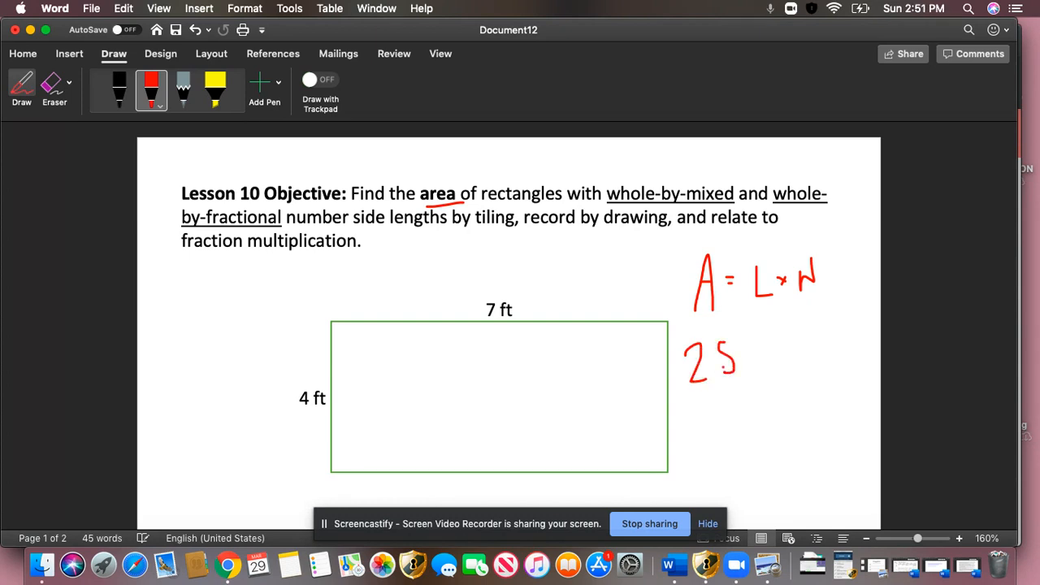
pyautogui.moveTo(731, 349); pyautogui.dragTo(748, 374)
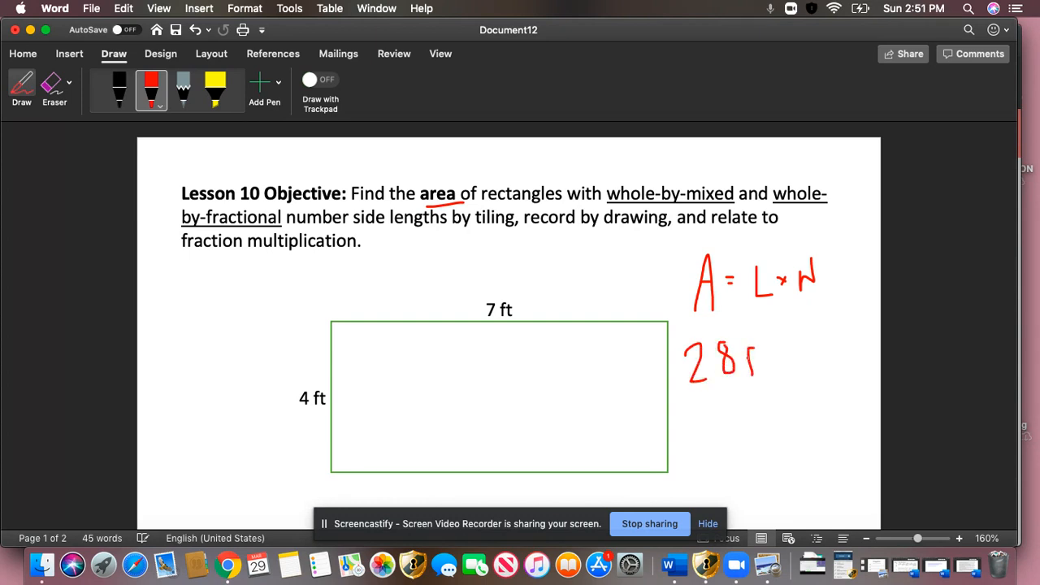
pyautogui.moveTo(740, 370); pyautogui.dragTo(769, 370)
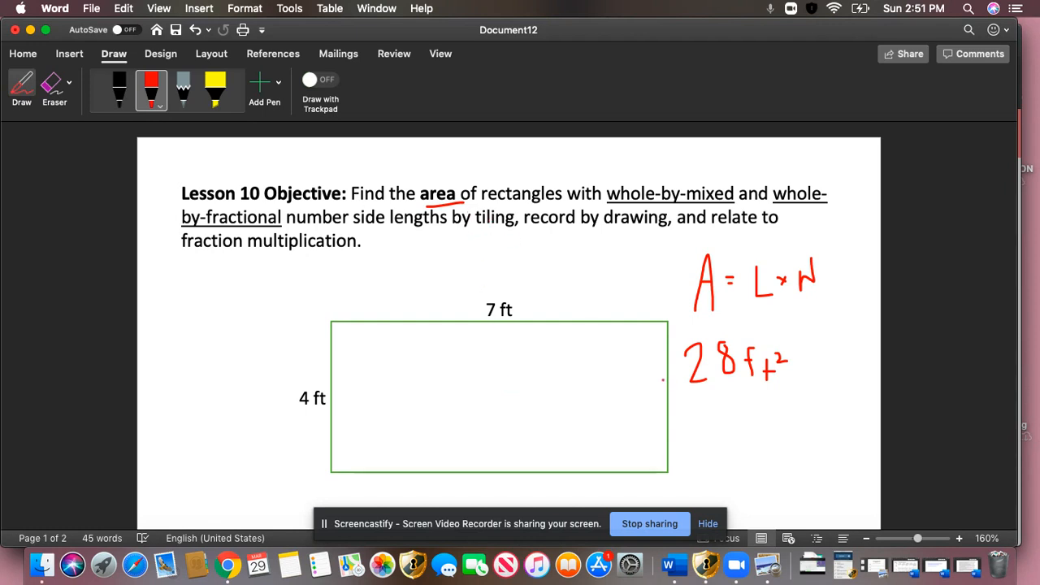
pyautogui.scroll(-3)
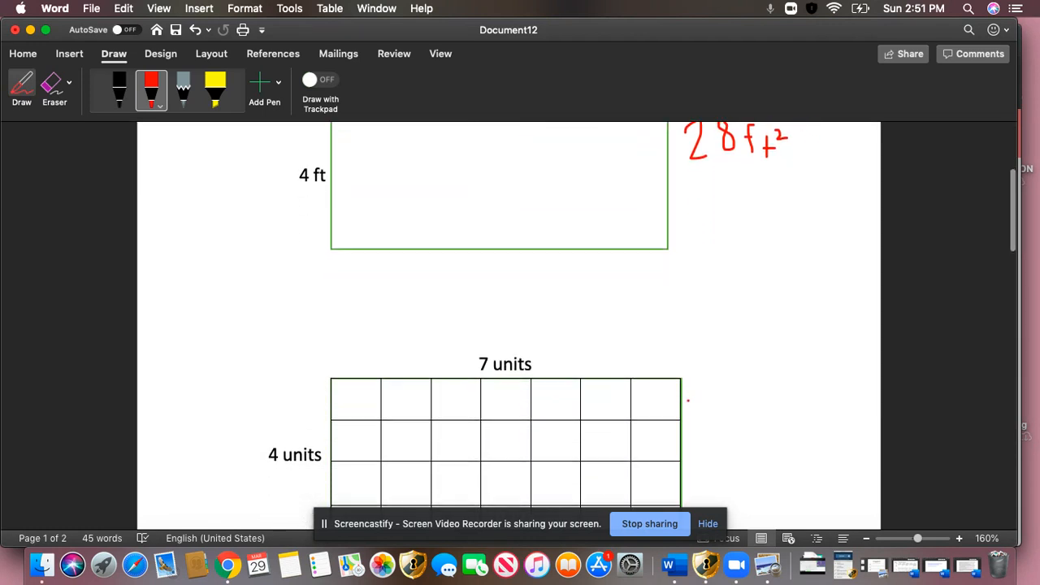
pyautogui.scroll(-3)
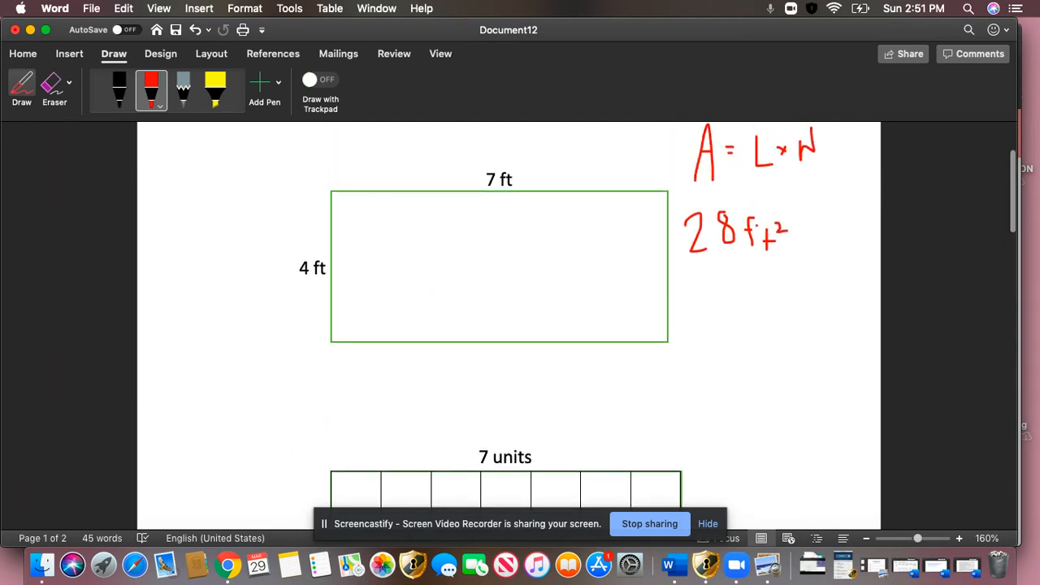
pyautogui.scroll(-3)
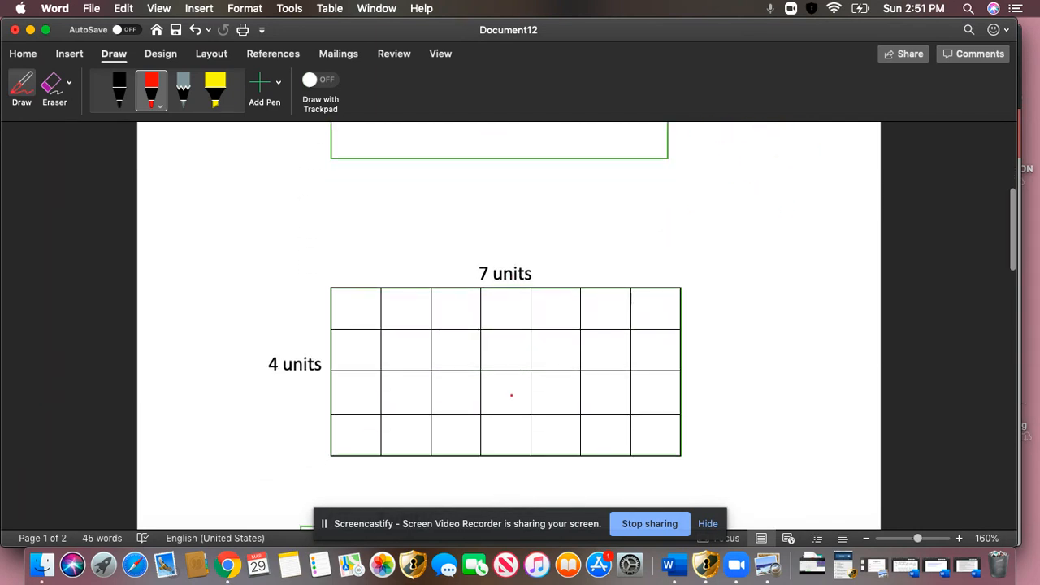
pyautogui.scroll(-3)
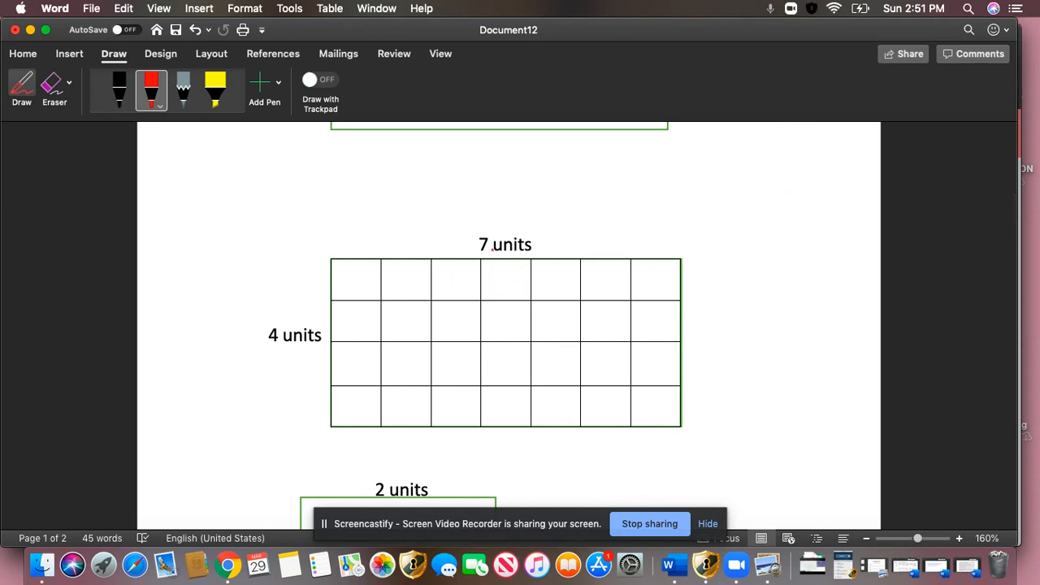
pyautogui.click(390, 270)
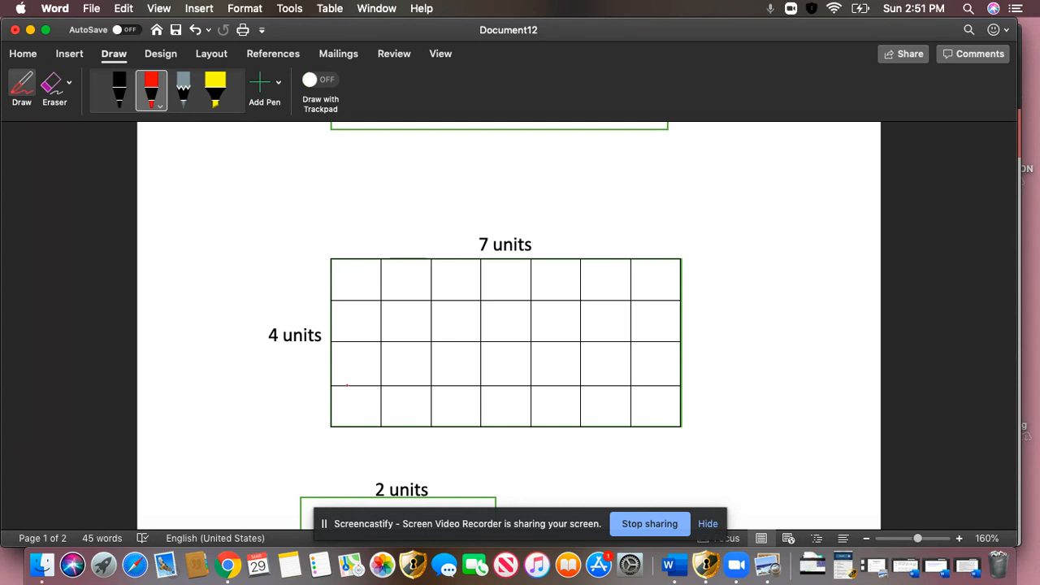
pyautogui.click(472, 327)
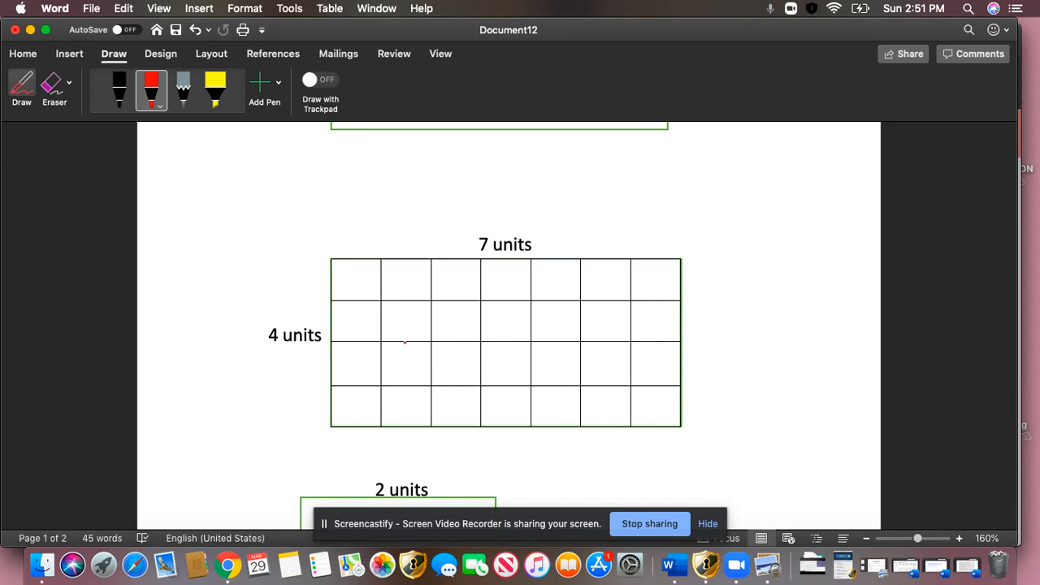
pyautogui.scroll(-3)
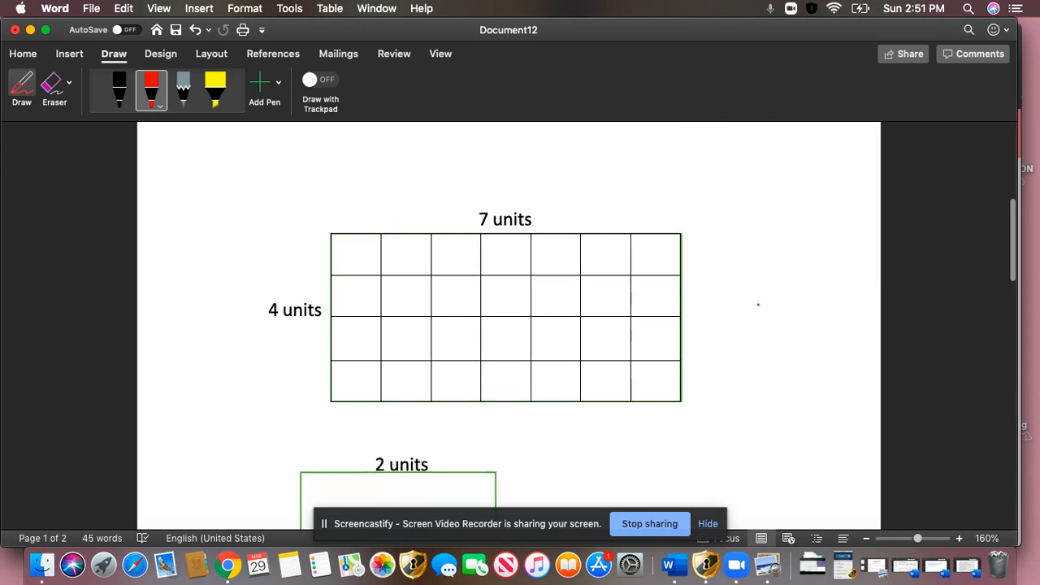
pyautogui.scroll(-3)
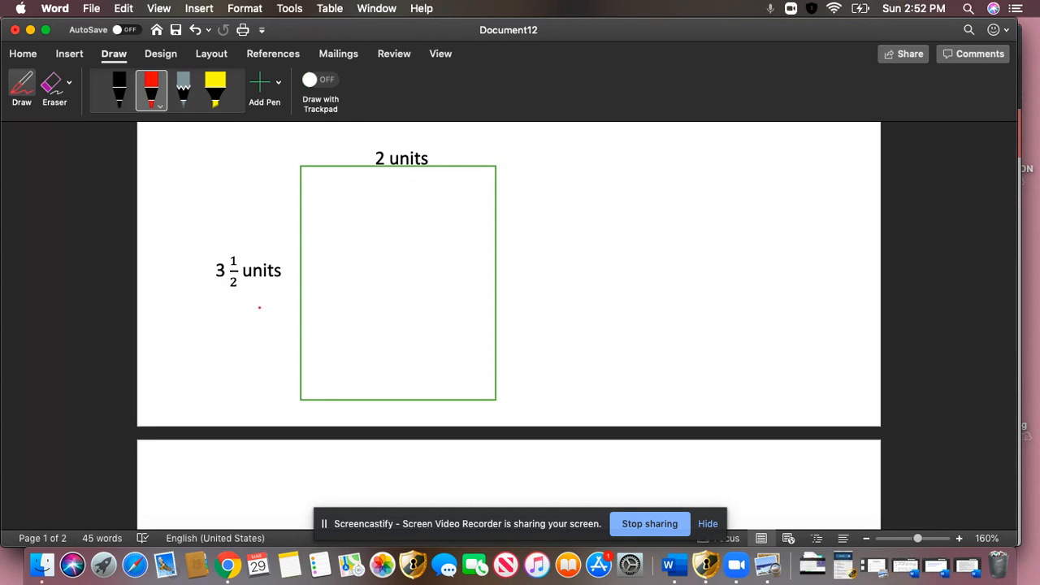
pyautogui.moveTo(593, 300)
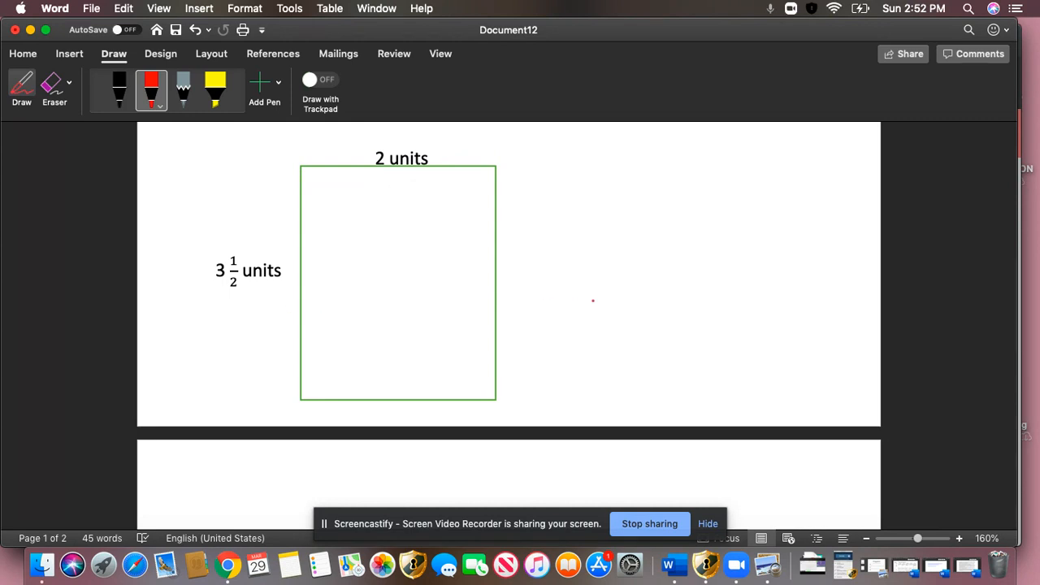
pyautogui.moveTo(600, 282)
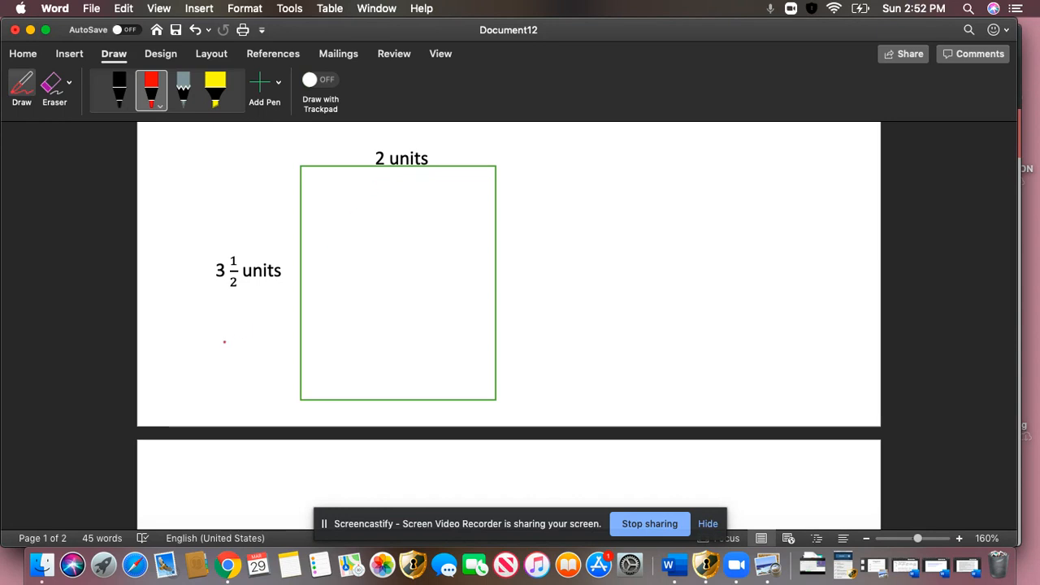
pyautogui.moveTo(620, 268)
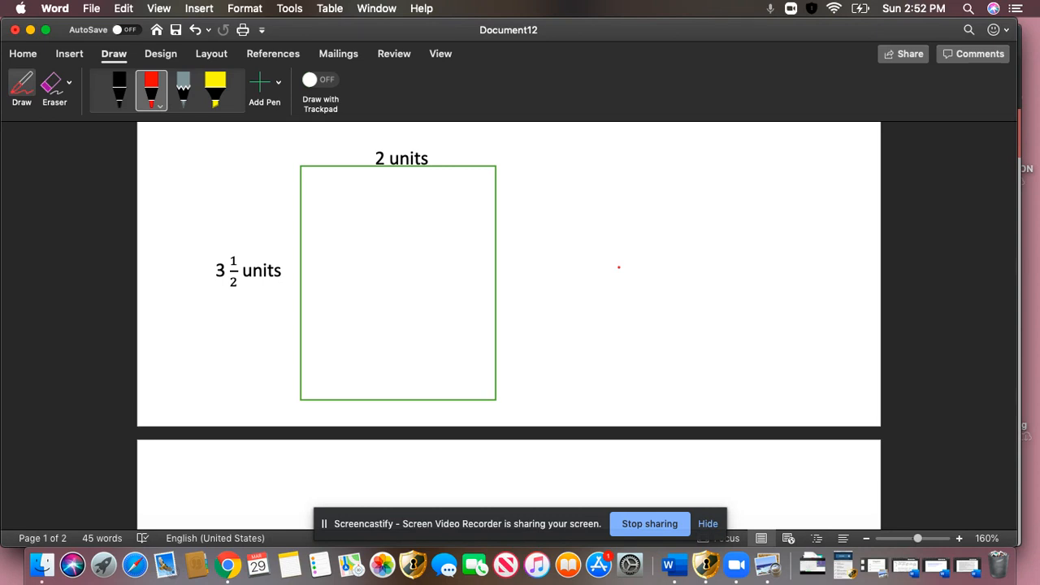
pyautogui.scroll(-3)
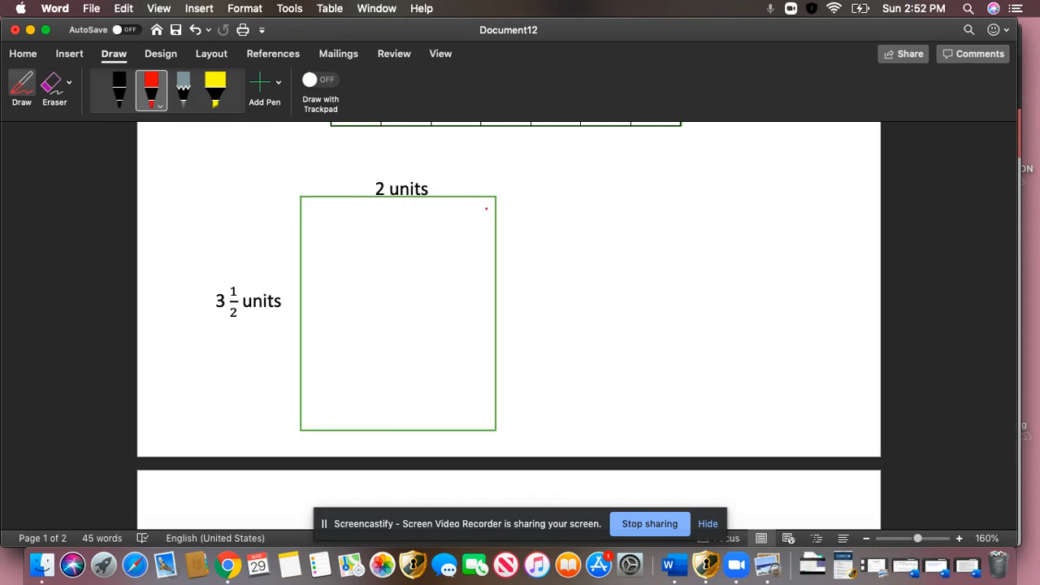
# - Draw one red vertical divider and three horizontal row lines across the 2 by 3½ rectangle
pyautogui.moveTo(398, 200); pyautogui.dragTo(397, 252)
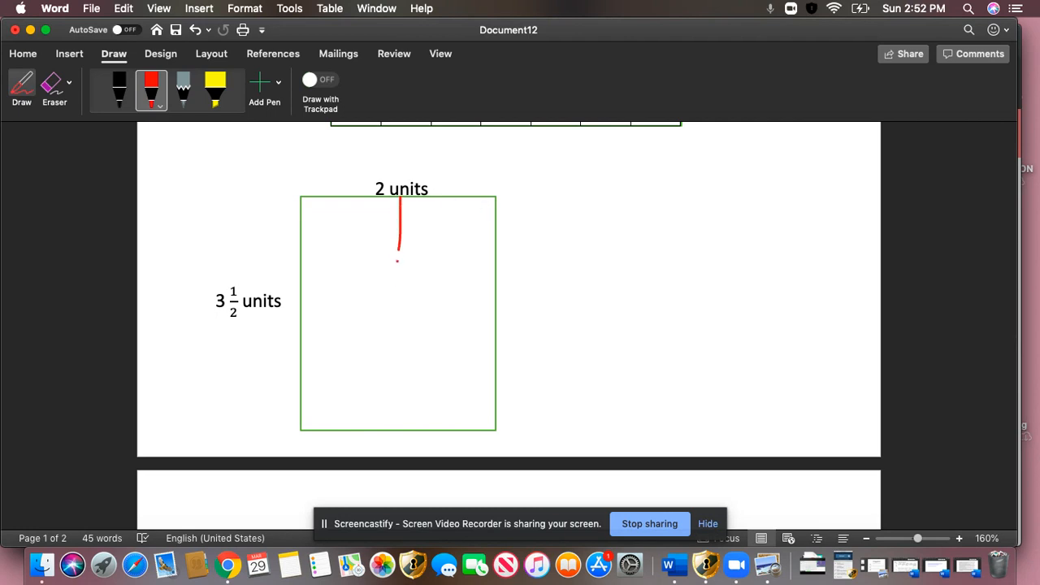
pyautogui.moveTo(397, 248); pyautogui.dragTo(397, 430)
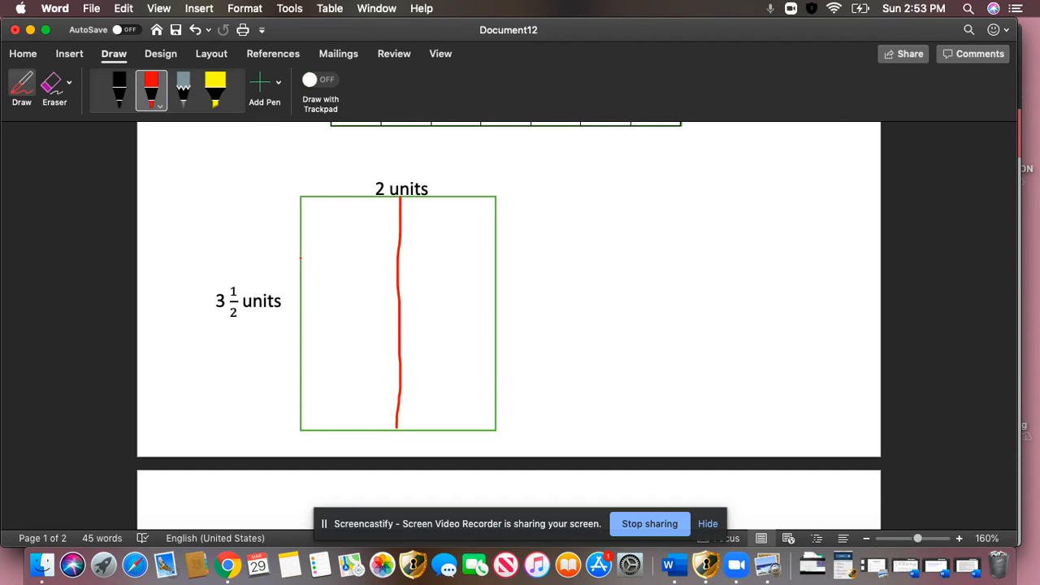
pyautogui.moveTo(300, 264); pyautogui.dragTo(384, 265)
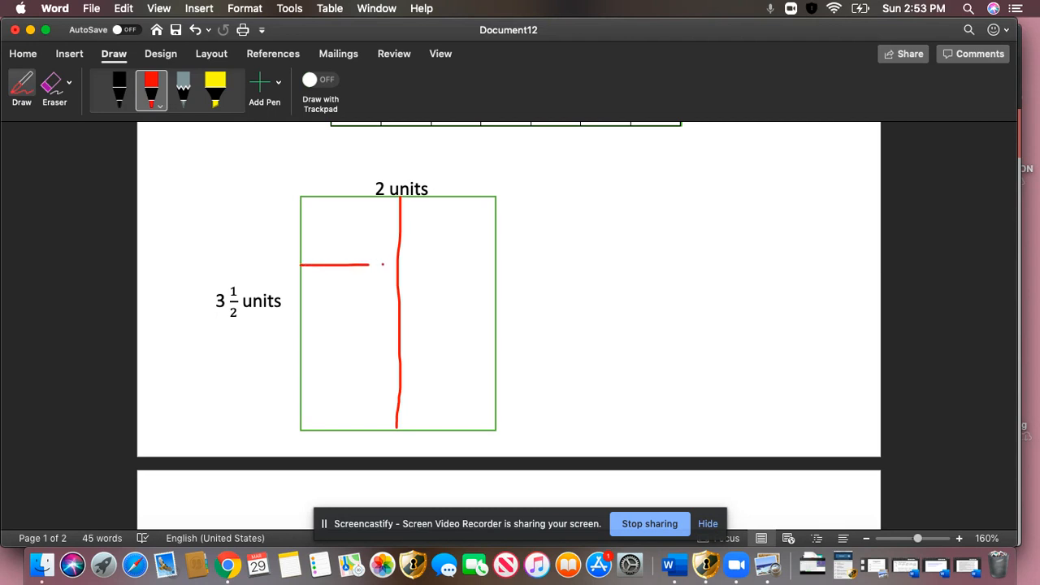
pyautogui.moveTo(398, 263); pyautogui.dragTo(493, 263)
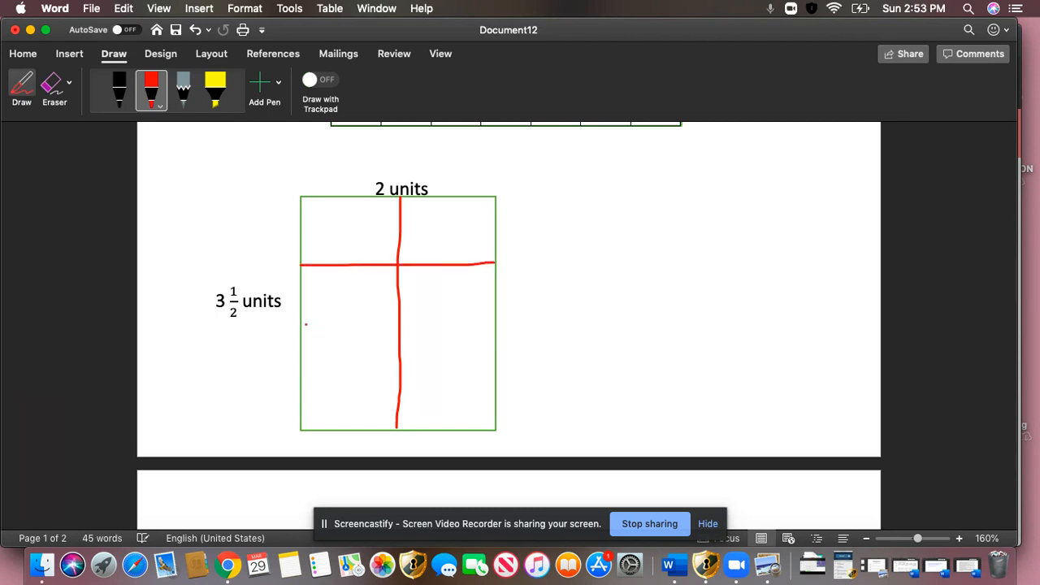
pyautogui.moveTo(302, 330); pyautogui.dragTo(359, 330)
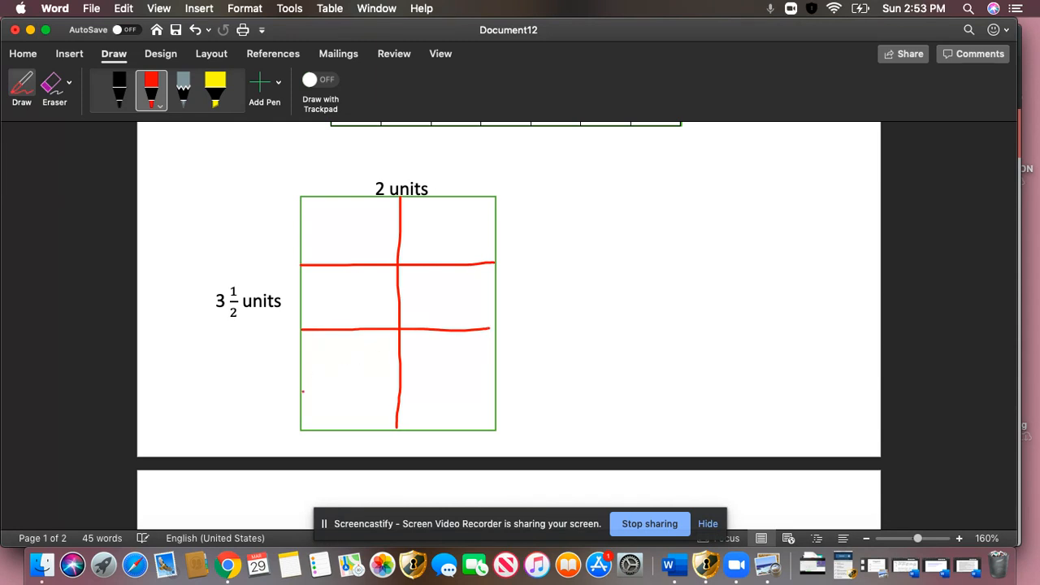
pyautogui.moveTo(303, 392); pyautogui.dragTo(496, 392)
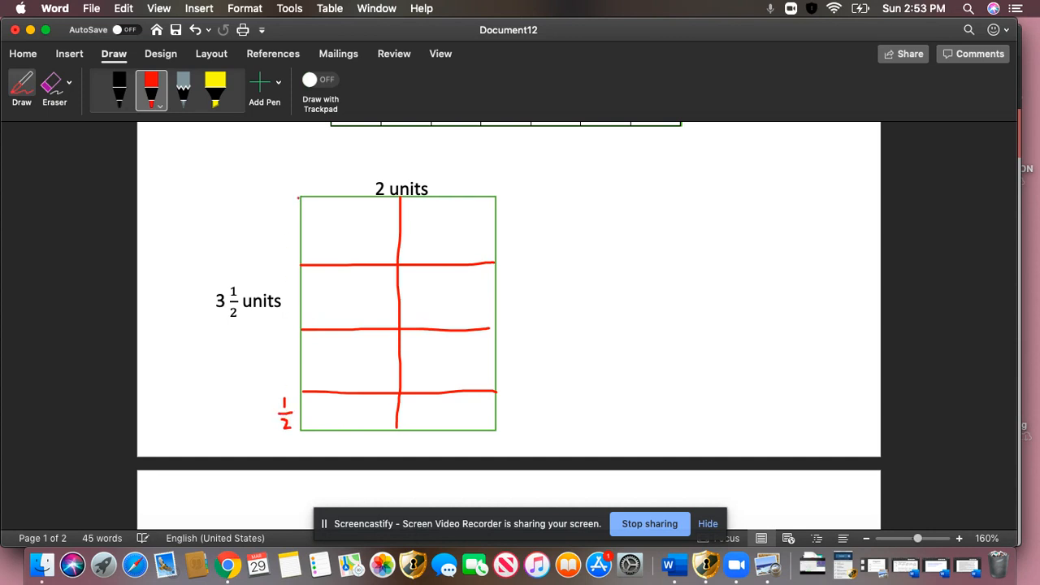
# - Draw a red brace beside the top three rows and label it 3
pyautogui.moveTo(299, 198); pyautogui.dragTo(287, 336)
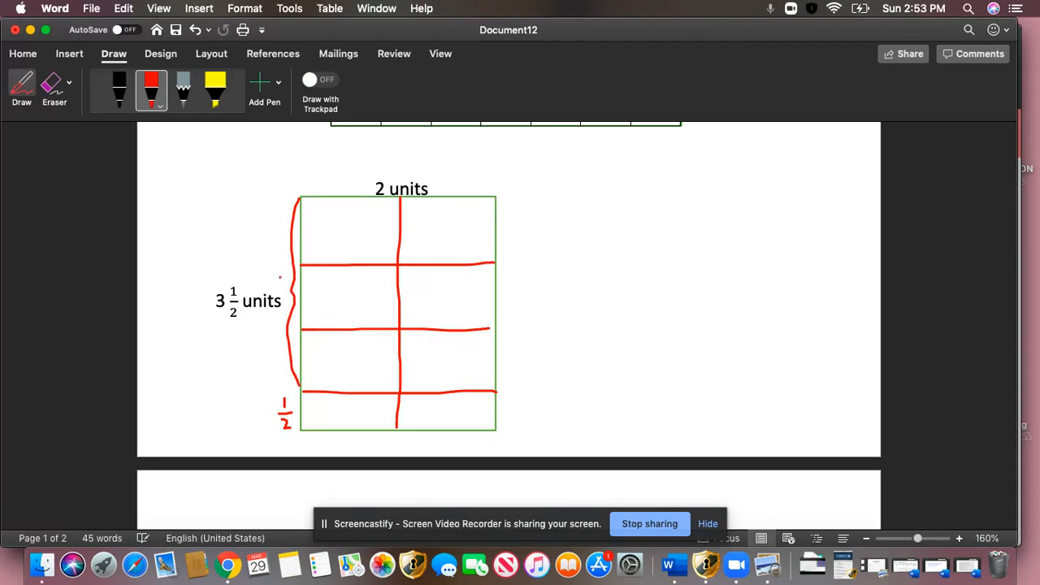
pyautogui.moveTo(282, 272); pyautogui.dragTo(284, 293)
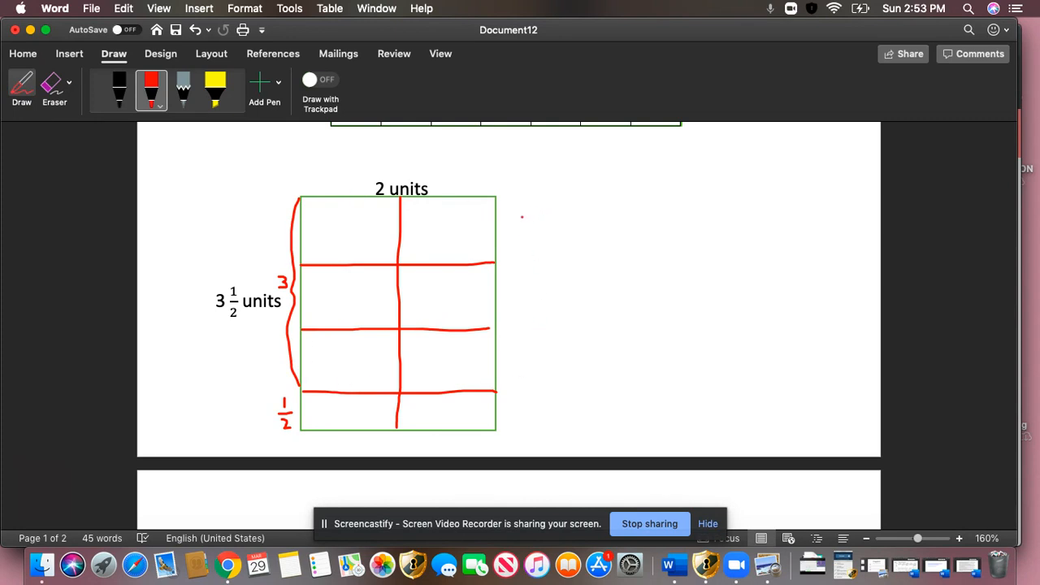
# - Handwrite '3u × 2u = 6u²' at top right and '2 × ½ = 1u²' by the bottom strip
pyautogui.moveTo(525, 211); pyautogui.dragTo(540, 244)
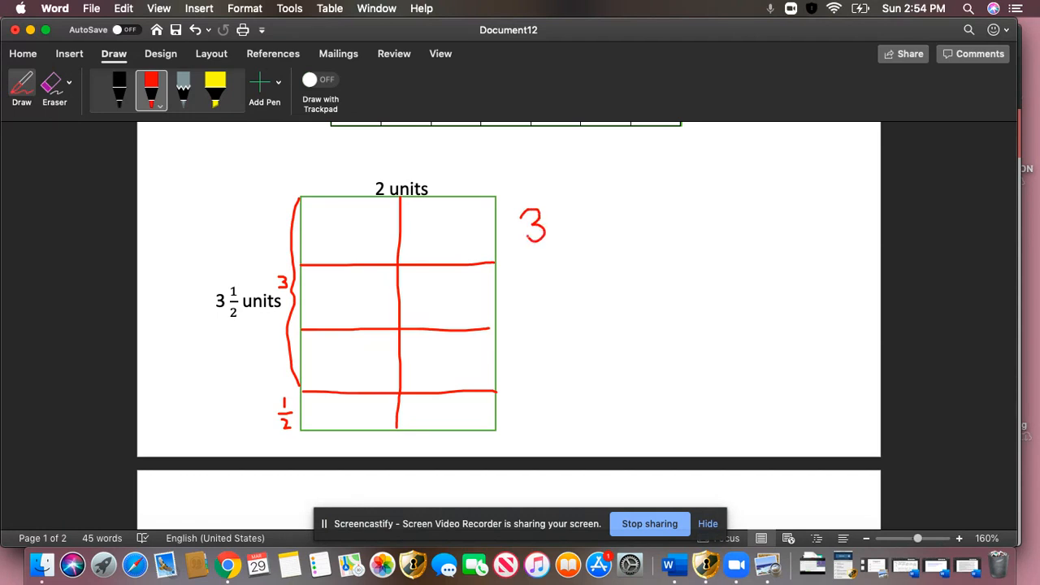
pyautogui.moveTo(556, 219); pyautogui.dragTo(569, 236)
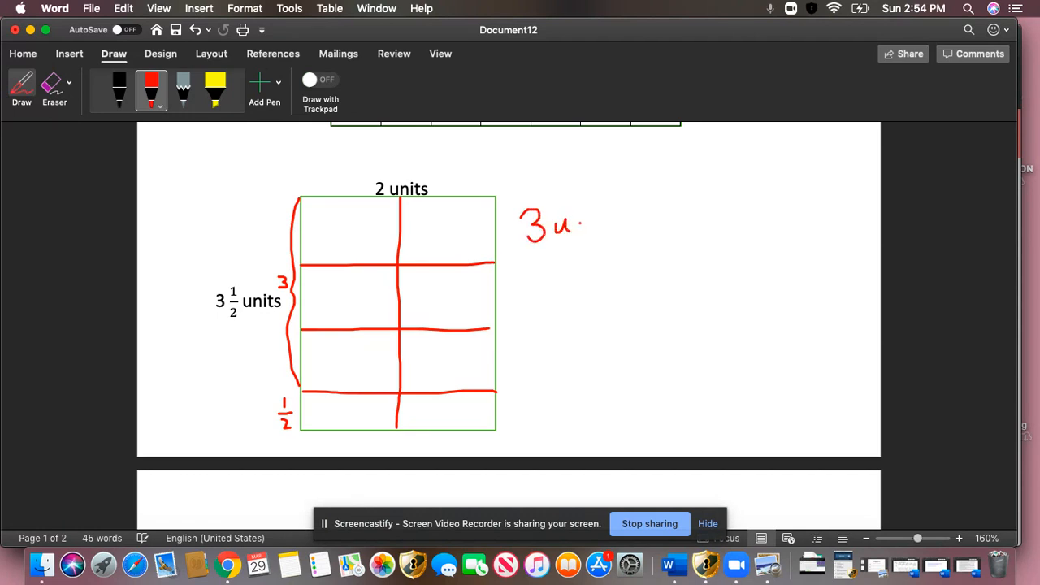
pyautogui.moveTo(582, 219); pyautogui.dragTo(594, 232)
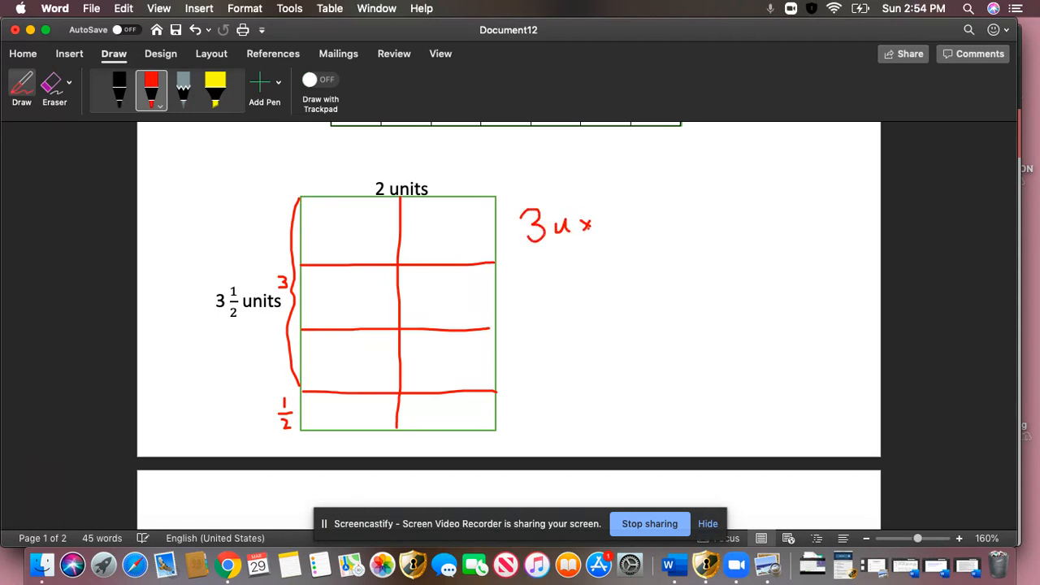
pyautogui.moveTo(606, 236); pyautogui.dragTo(626, 220)
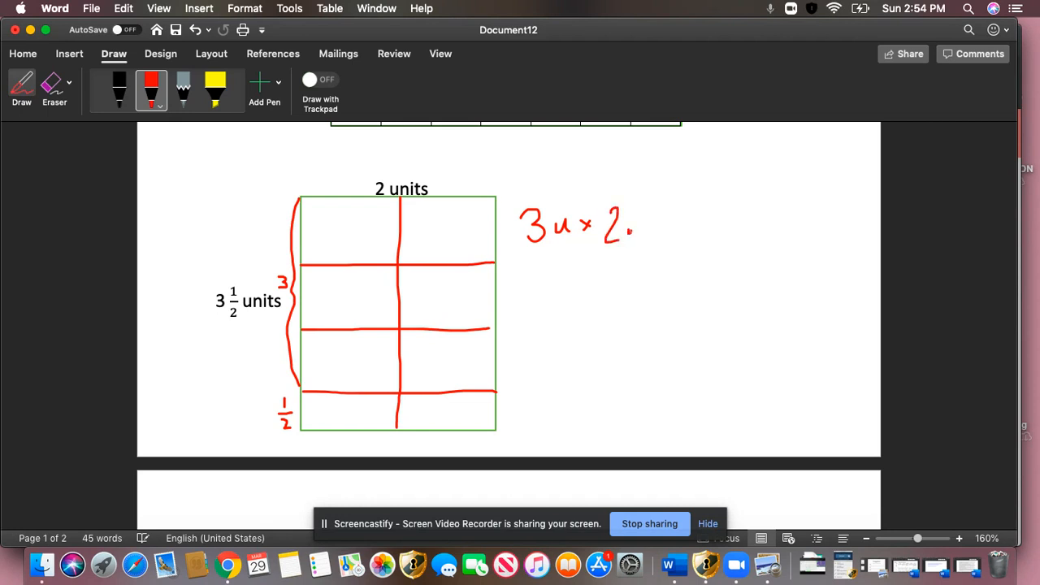
pyautogui.moveTo(630, 232); pyautogui.dragTo(663, 219)
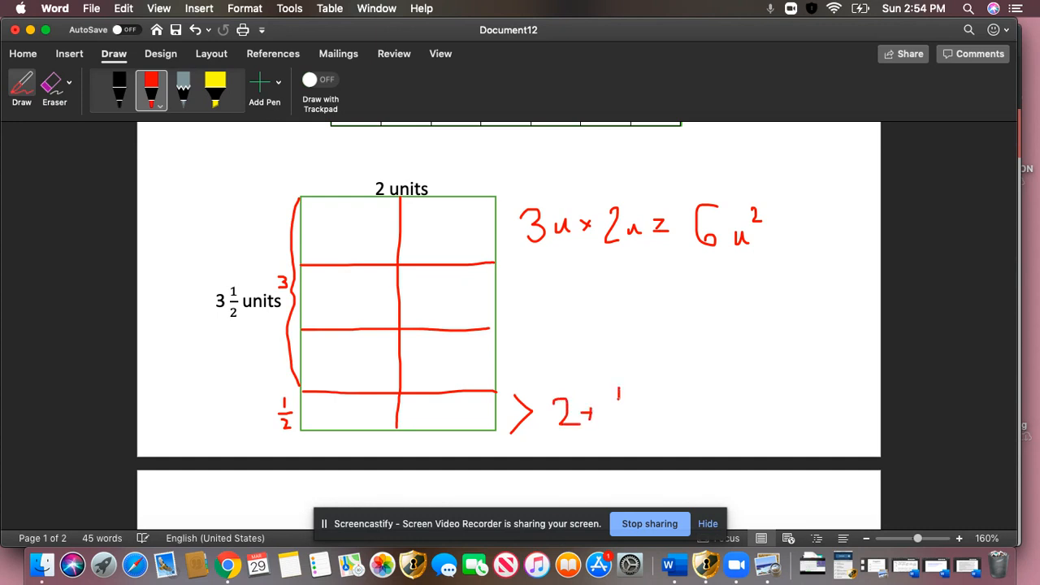
pyautogui.moveTo(622, 394); pyautogui.dragTo(626, 427)
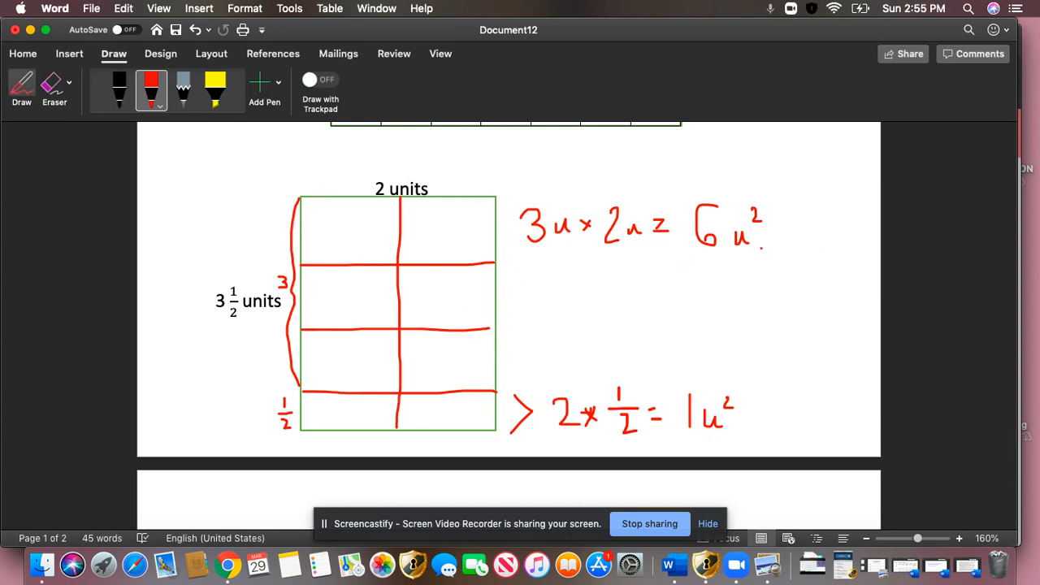
# - Underline 6u² and 1u², then write the total 'A = 7u²' in red between them
pyautogui.moveTo(700, 254); pyautogui.dragTo(760, 251)
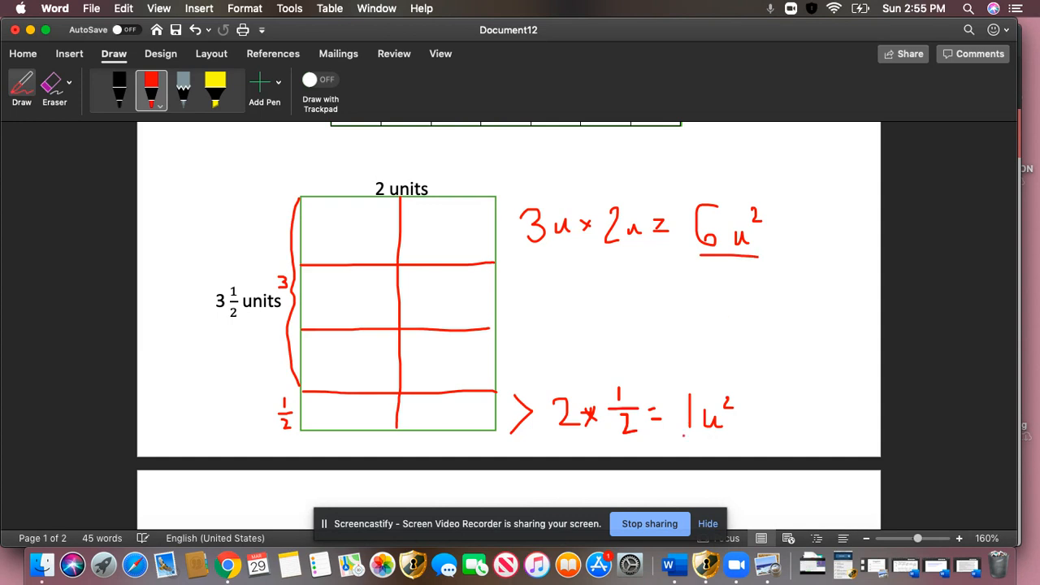
pyautogui.moveTo(684, 437); pyautogui.dragTo(730, 436)
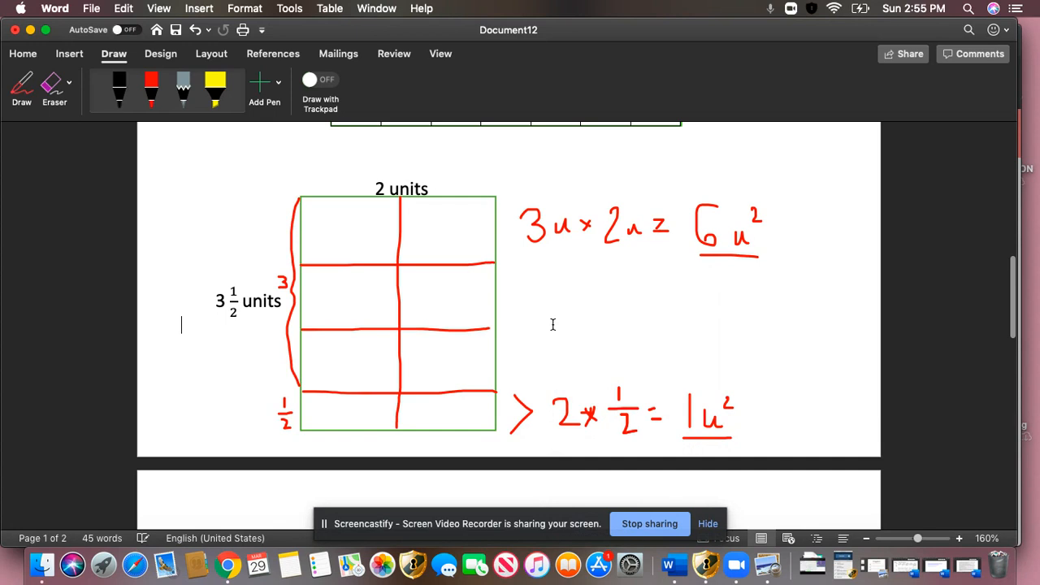
pyautogui.click(152, 89)
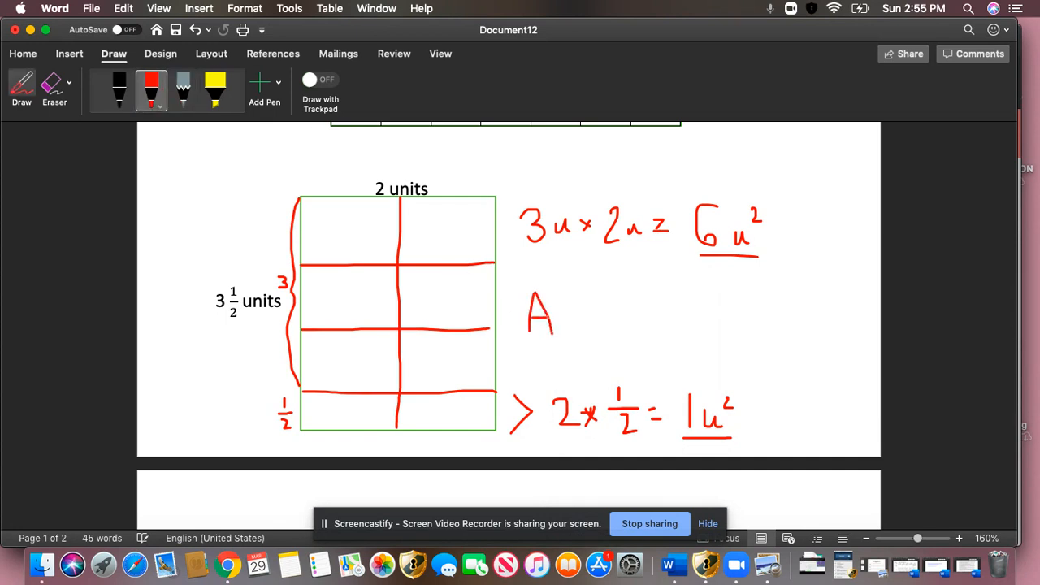
pyautogui.moveTo(569, 315); pyautogui.dragTo(593, 315)
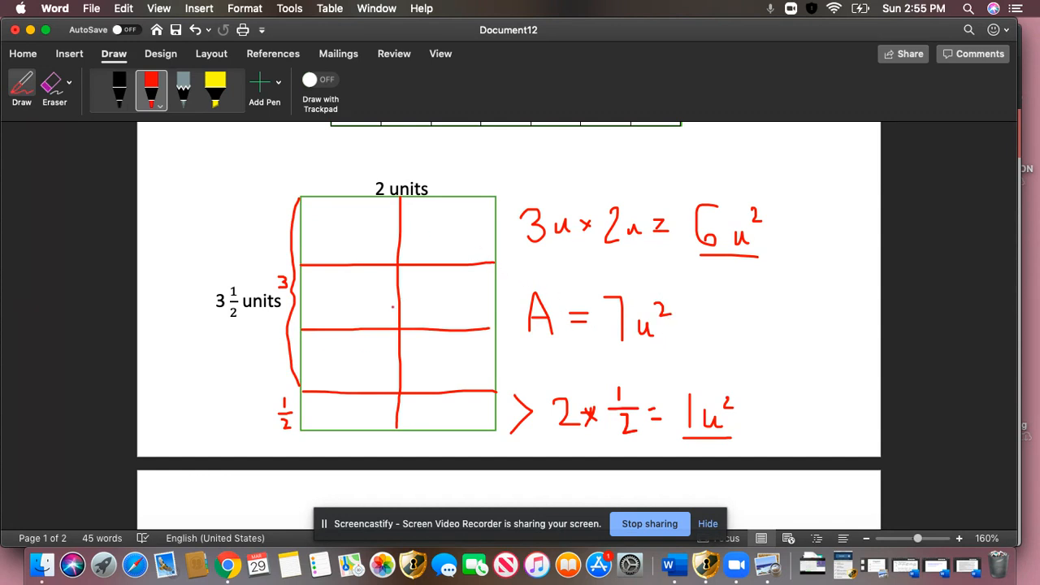
# - Scroll down to page 2 to show the 4 by 2¾ unit rectangle
pyautogui.scroll(-3)
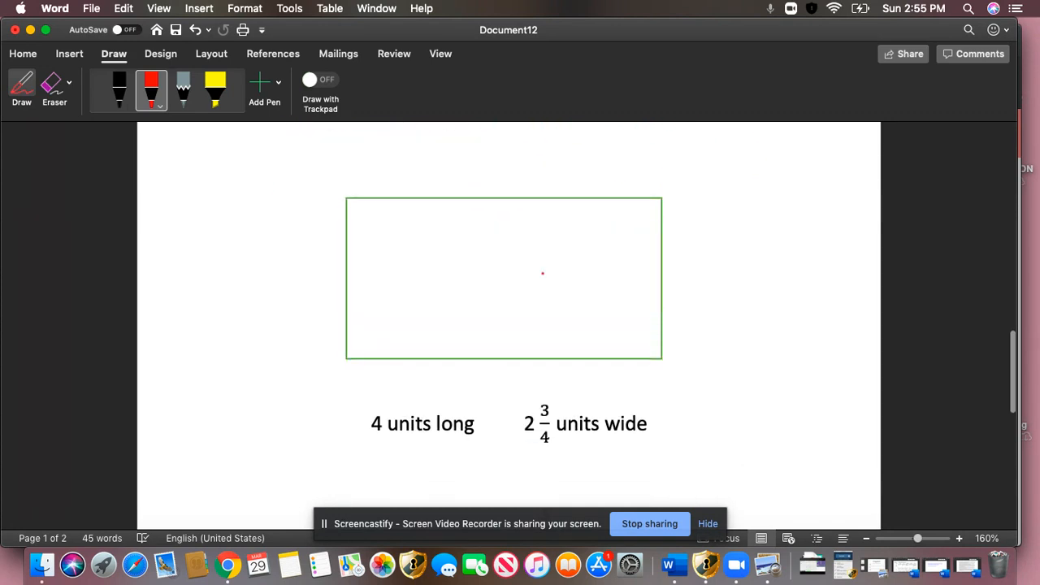
pyautogui.scroll(-3)
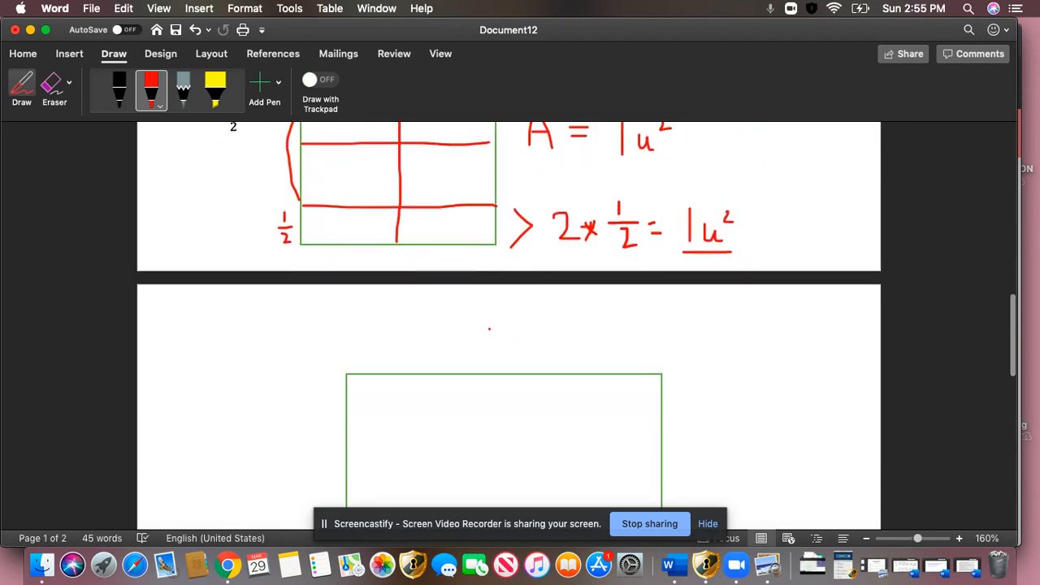
pyautogui.scroll(-3)
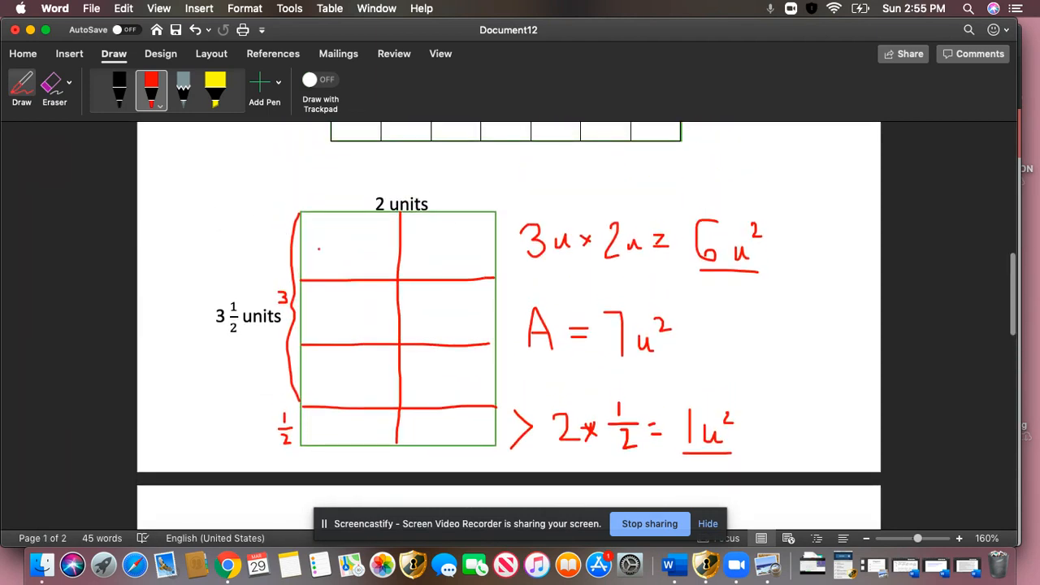
pyautogui.scroll(-3)
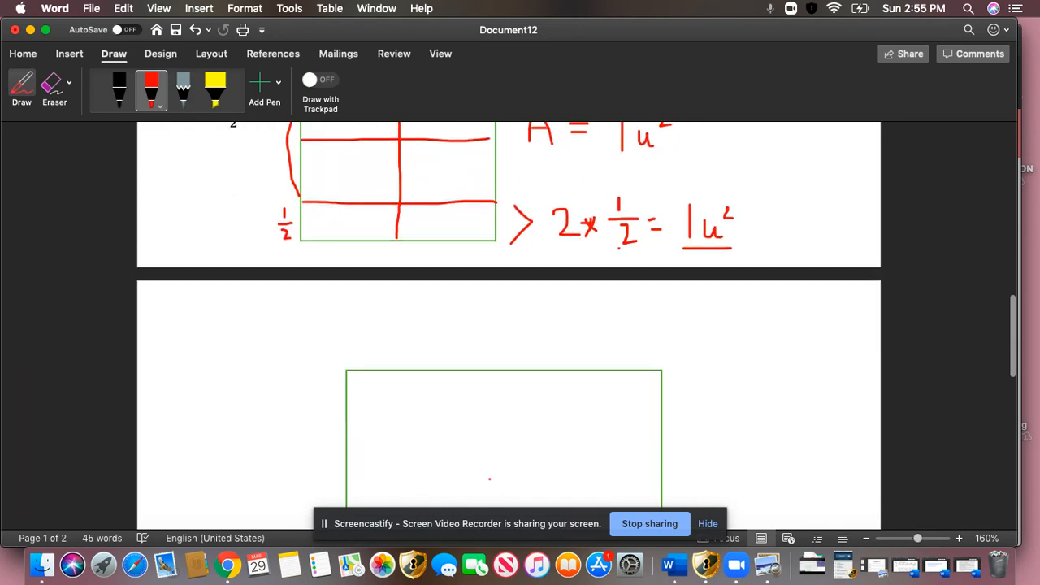
pyautogui.scroll(-3)
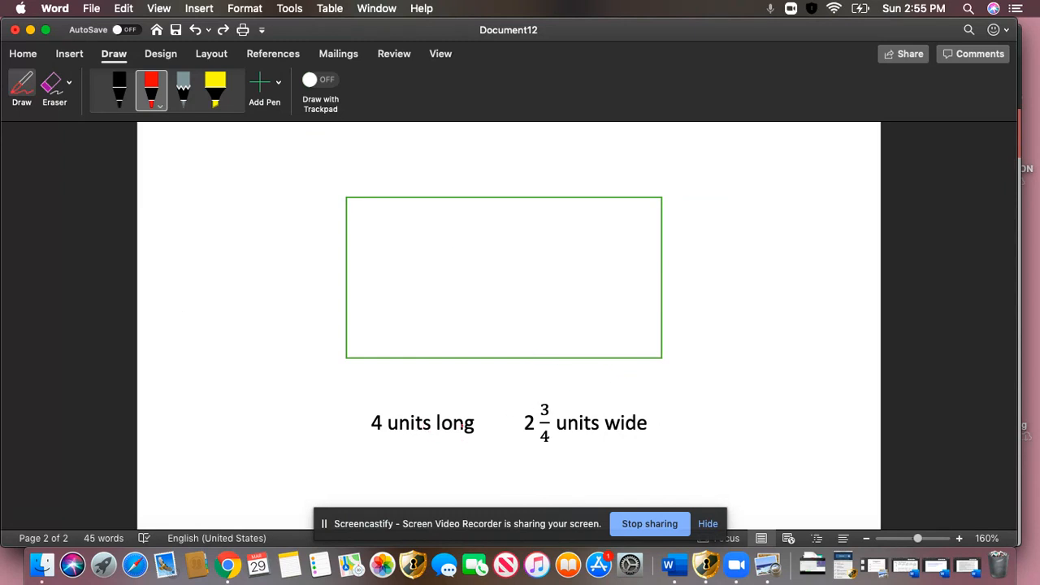
# - Handwrite '4 u' above the rectangle and '2¾ u' beside its left edge in red
pyautogui.moveTo(463, 175); pyautogui.dragTo(481, 163)
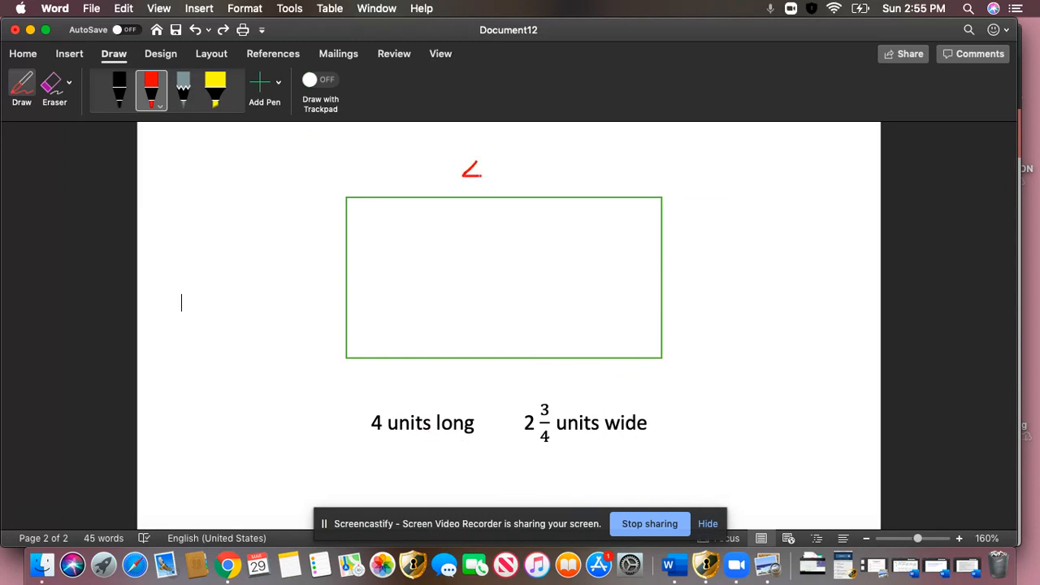
pyautogui.moveTo(464, 179); pyautogui.dragTo(484, 166)
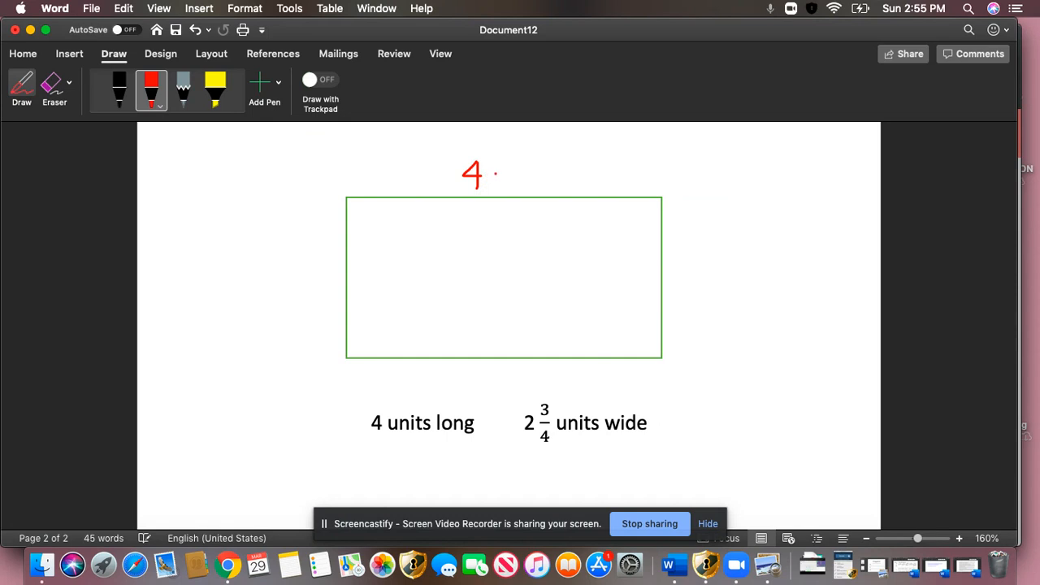
pyautogui.moveTo(494, 183); pyautogui.dragTo(510, 175)
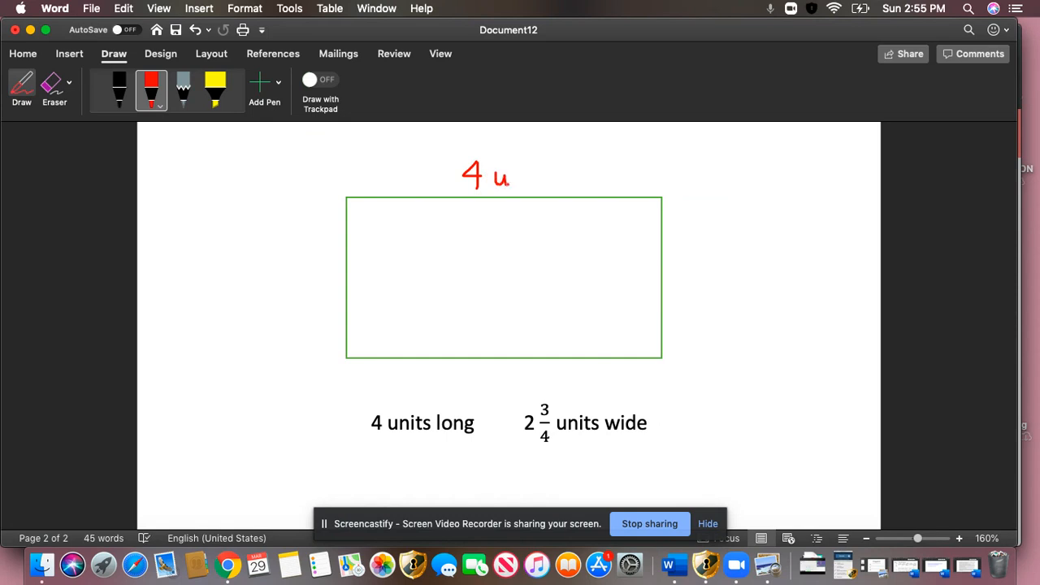
pyautogui.click(370, 240)
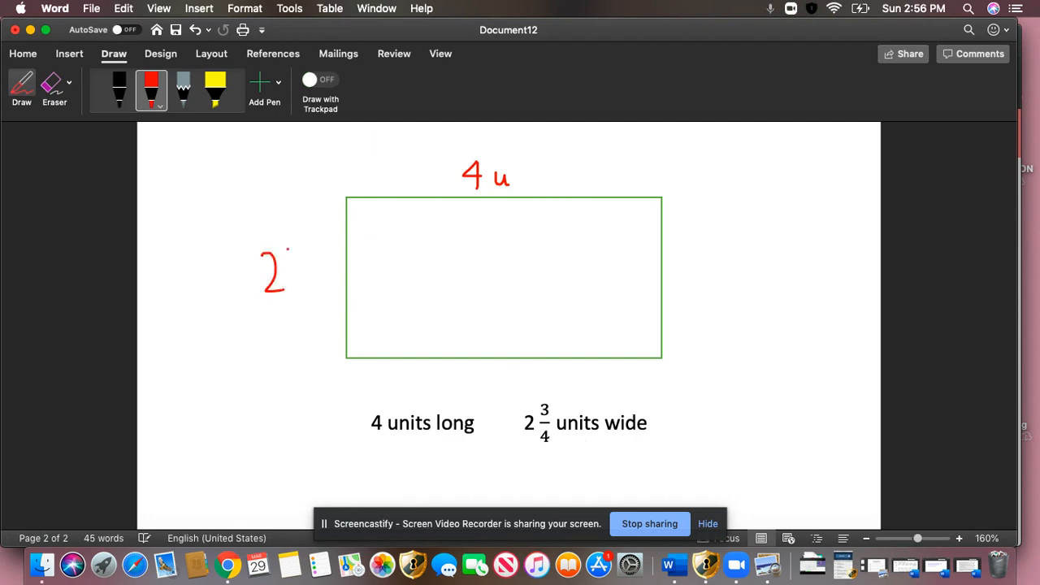
pyautogui.moveTo(291, 253); pyautogui.dragTo(299, 280)
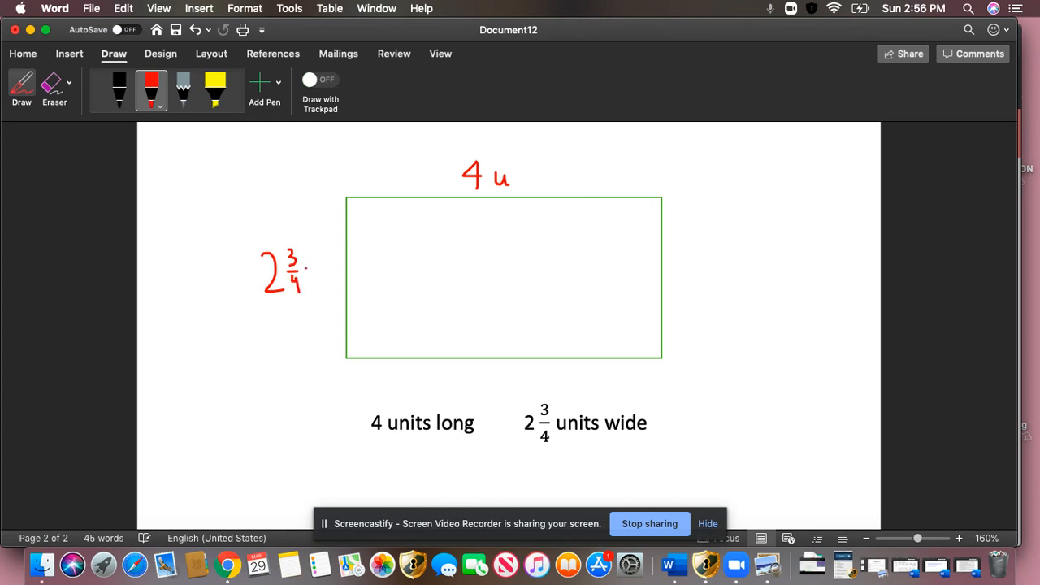
pyautogui.moveTo(308, 265); pyautogui.dragTo(317, 280)
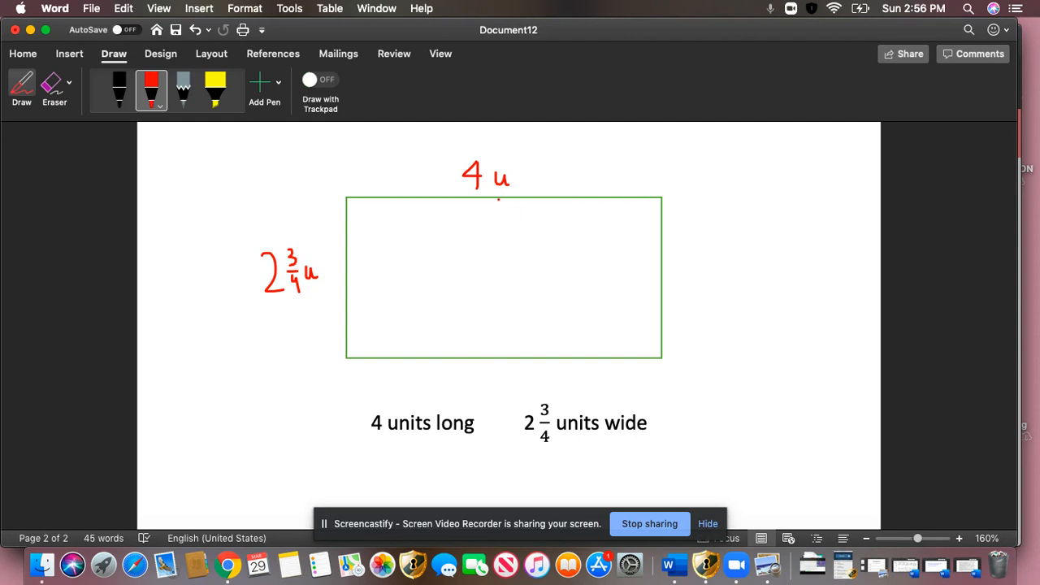
# - Draw three red vertical lines dividing the rectangle into four columns
pyautogui.moveTo(500, 201); pyautogui.dragTo(504, 353)
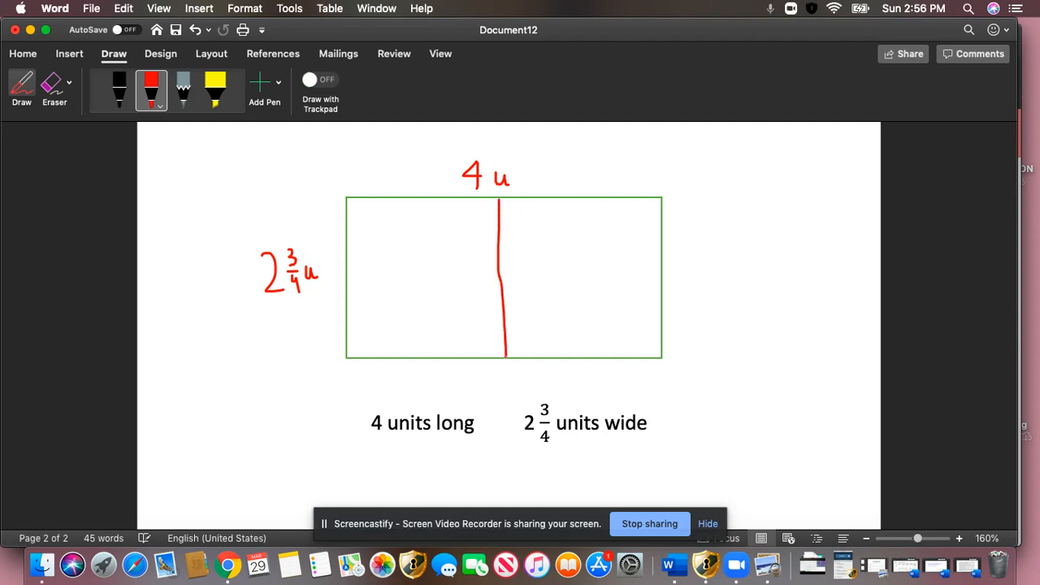
pyautogui.moveTo(415, 201); pyautogui.dragTo(416, 337)
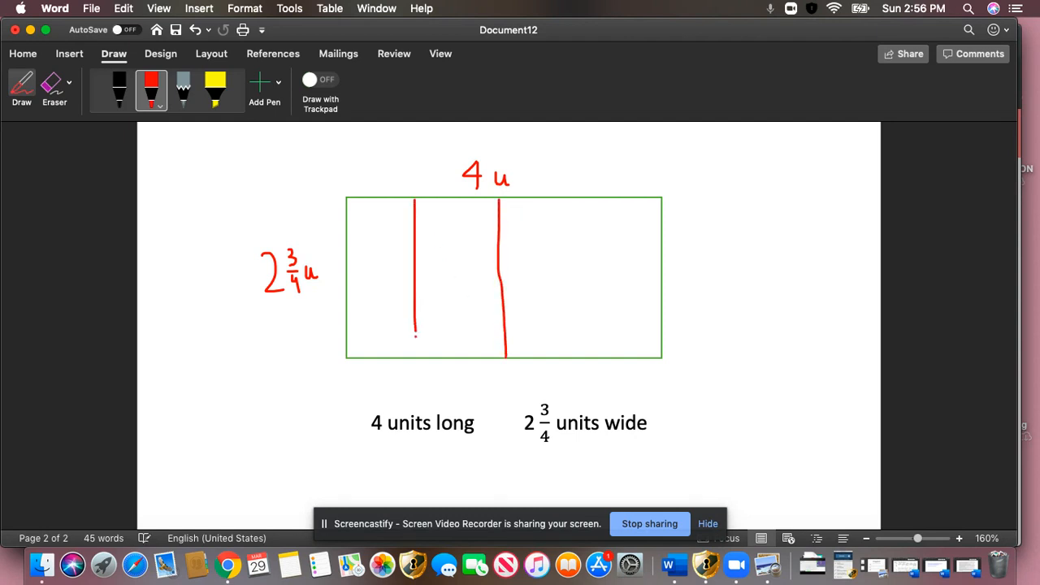
pyautogui.moveTo(587, 205); pyautogui.dragTo(587, 248)
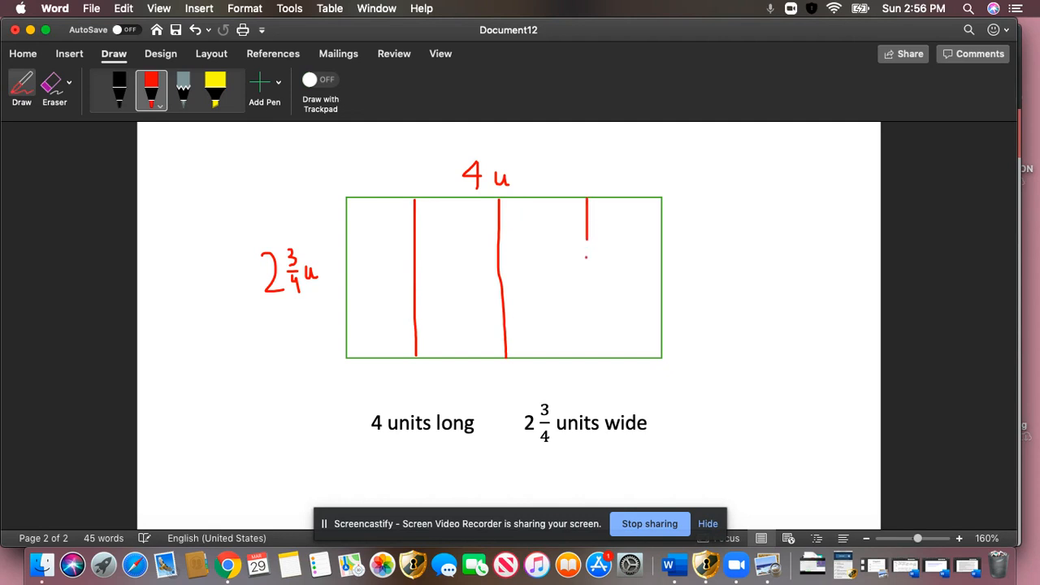
pyautogui.moveTo(587, 244); pyautogui.dragTo(590, 358)
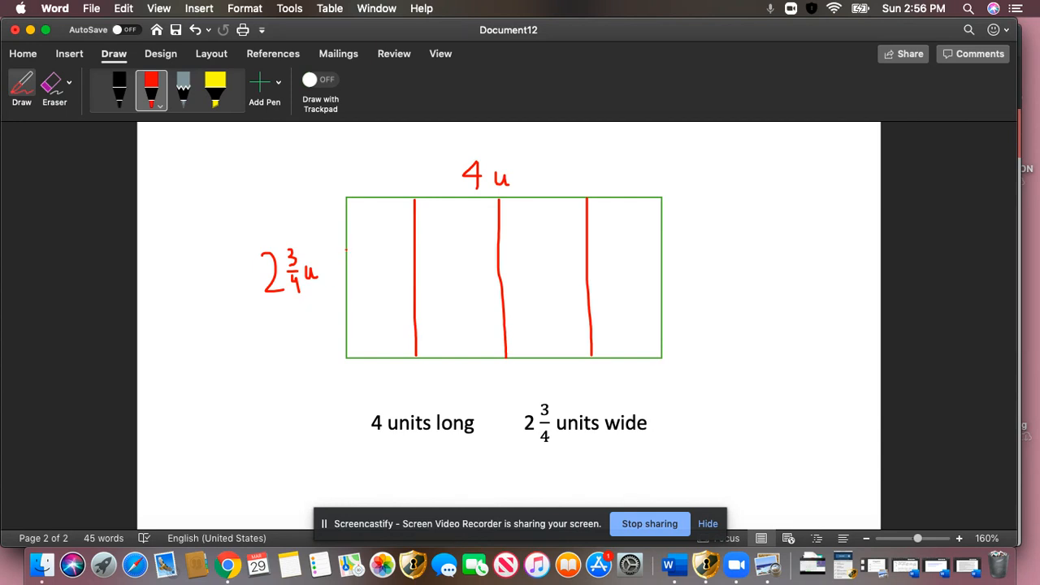
# - Draw two horizontal row lines, plus left-side braces marking 2 rows and a ¾ strip
pyautogui.moveTo(346, 252); pyautogui.dragTo(667, 252)
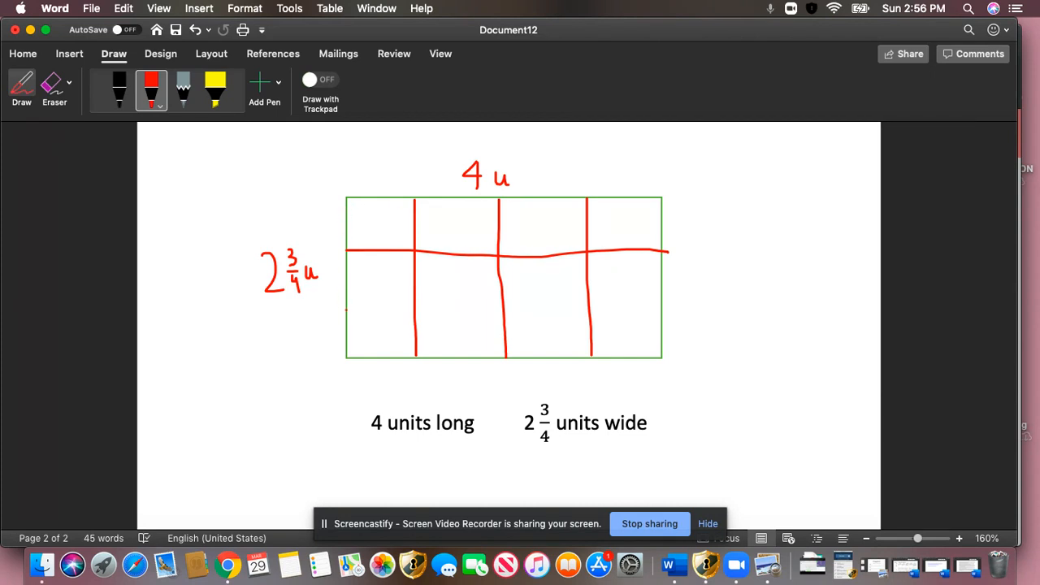
pyautogui.moveTo(348, 315); pyautogui.dragTo(657, 316)
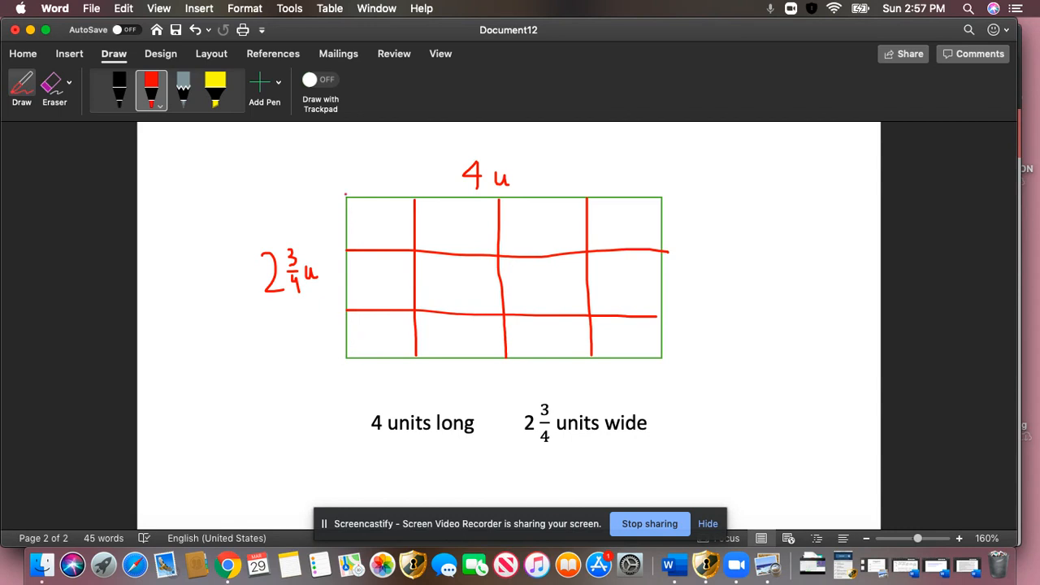
pyautogui.moveTo(346, 194); pyautogui.dragTo(346, 307)
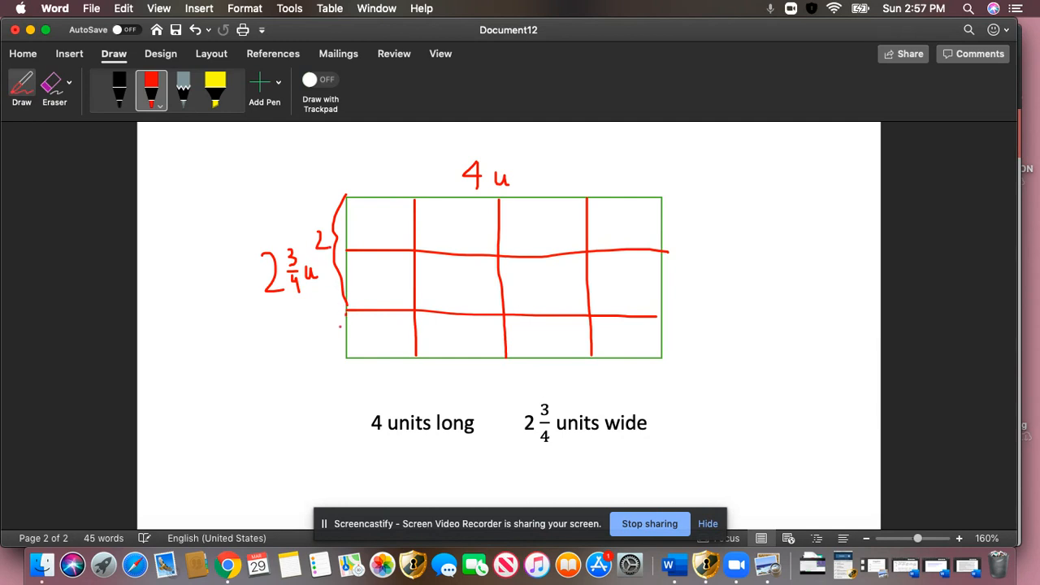
pyautogui.moveTo(325, 322); pyautogui.dragTo(345, 346)
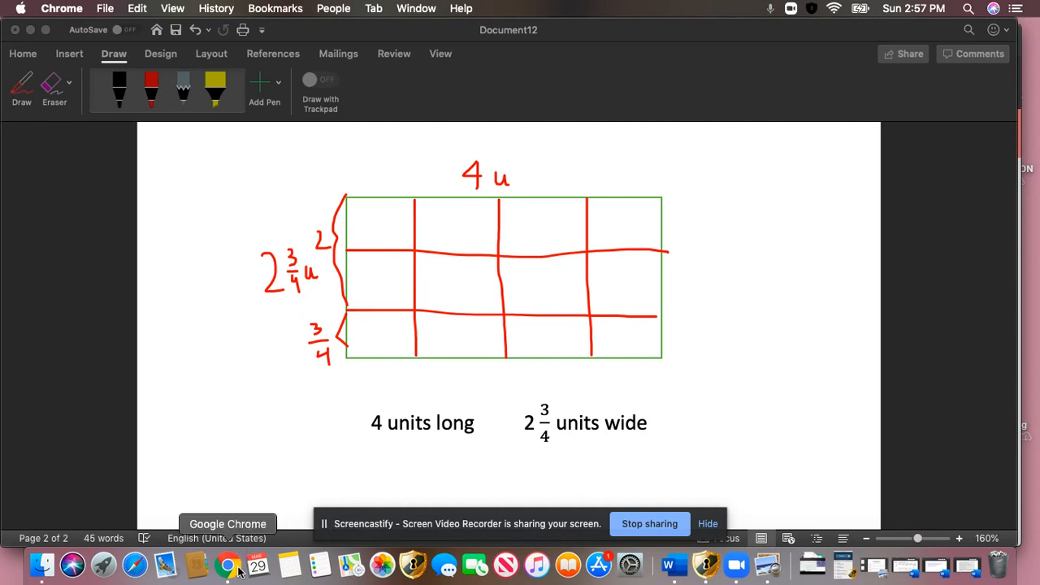
pyautogui.moveTo(740, 320)
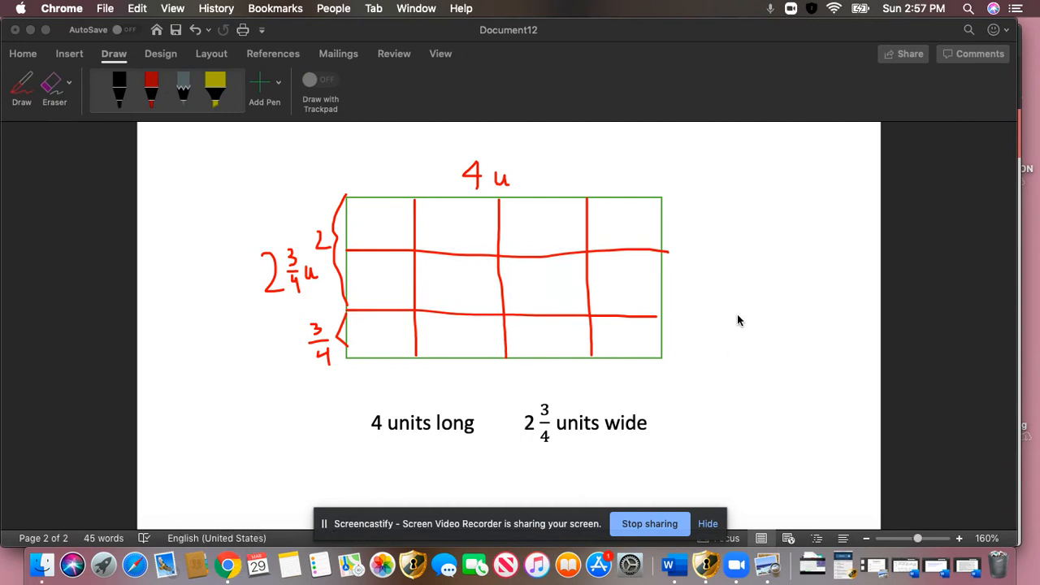
# - Reselect the red pen and open its colour and thickness dropdown to check settings
pyautogui.click(151, 84)
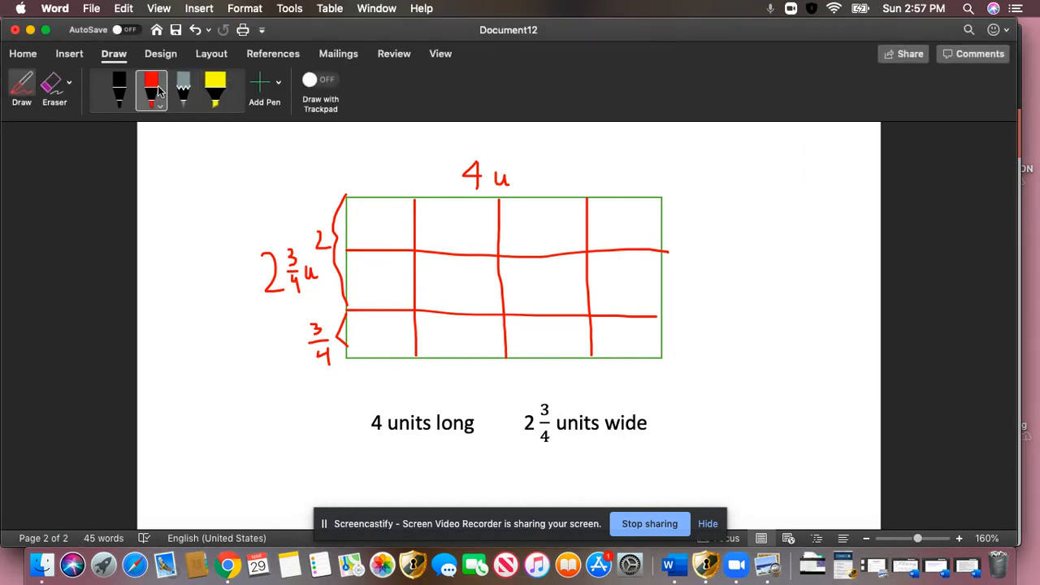
pyautogui.moveTo(150, 90)
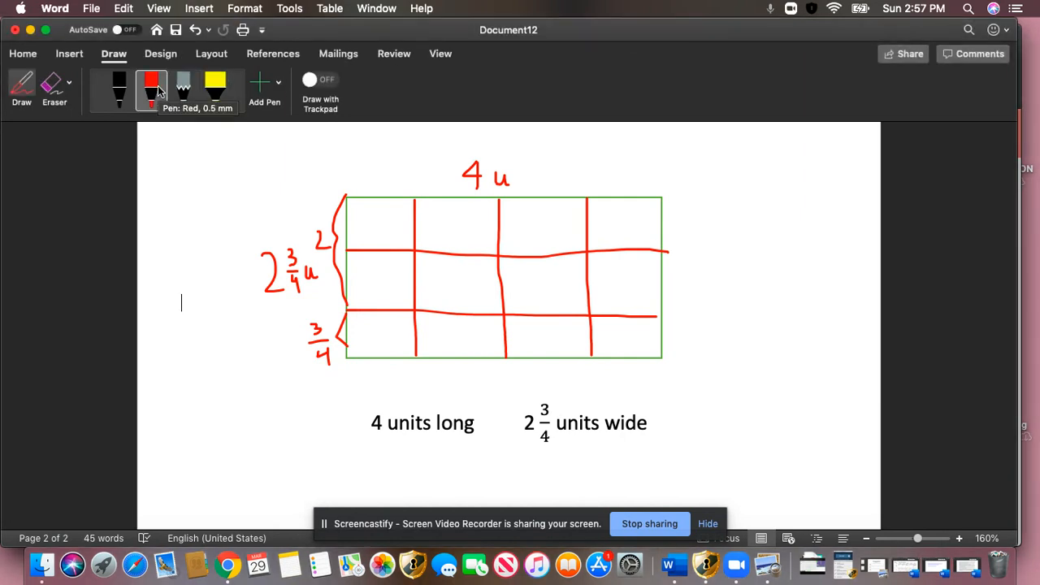
pyautogui.click(151, 89)
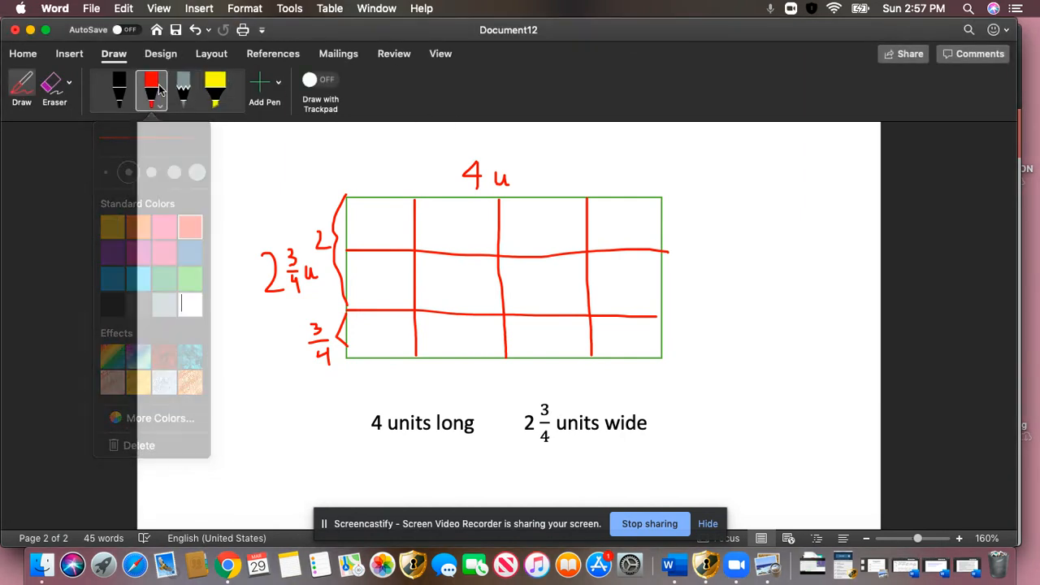
pyautogui.click(151, 85)
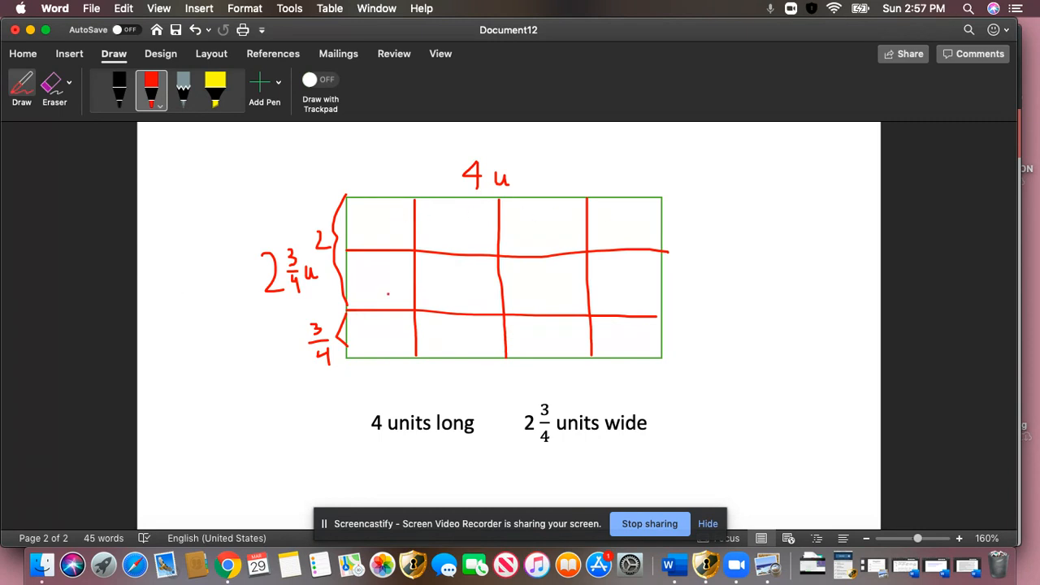
# - Ink '8 u²' beside the upper rows, '3 u²' beside the bottom strip, and 'A = 11 u' beneath
pyautogui.moveTo(695, 223); pyautogui.dragTo(708, 276)
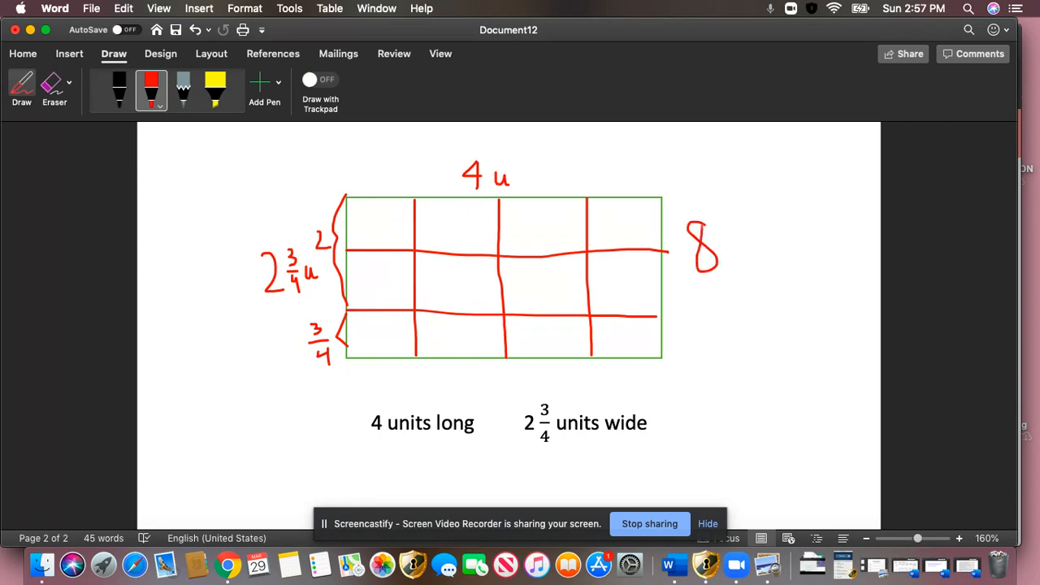
pyautogui.moveTo(731, 236); pyautogui.dragTo(743, 260)
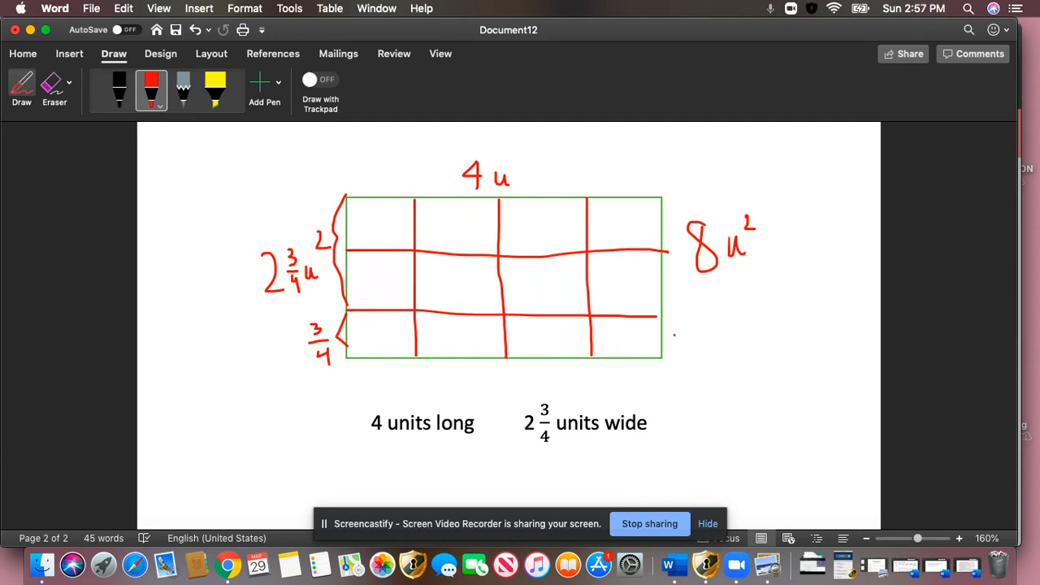
pyautogui.moveTo(687, 325); pyautogui.dragTo(707, 358)
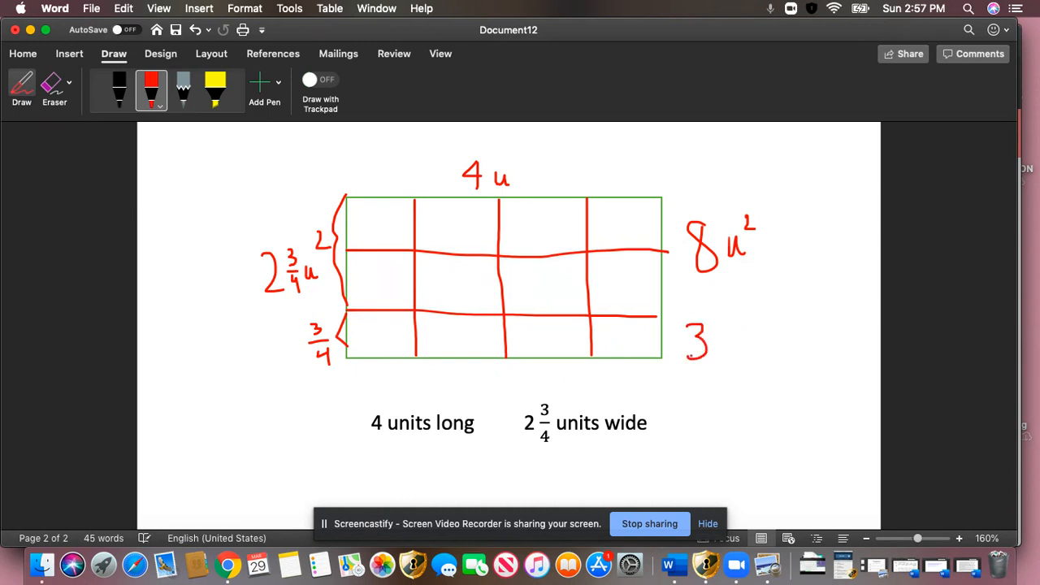
pyautogui.moveTo(715, 341); pyautogui.dragTo(732, 370)
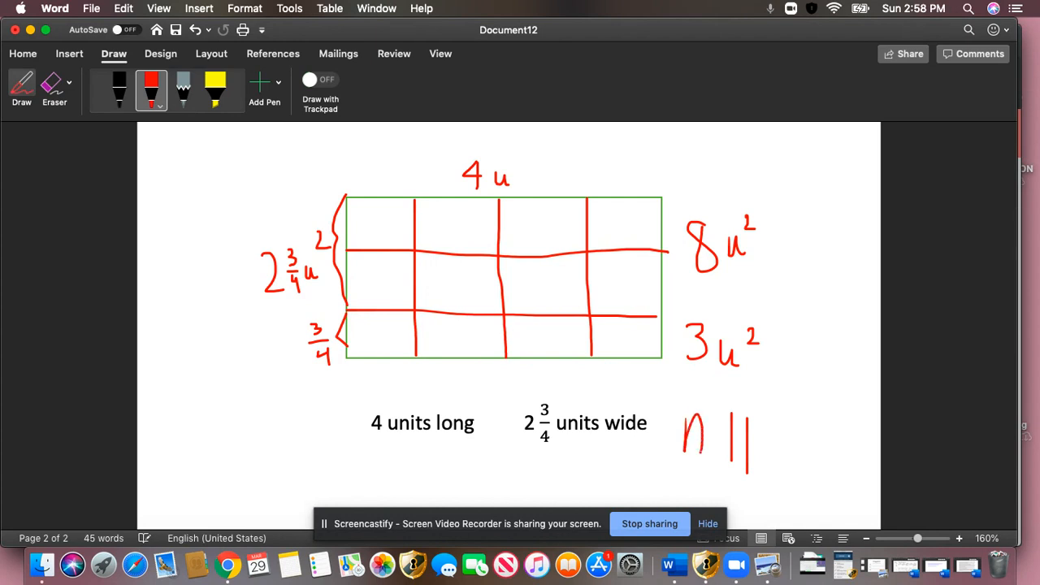
pyautogui.moveTo(687, 439); pyautogui.dragTo(716, 435)
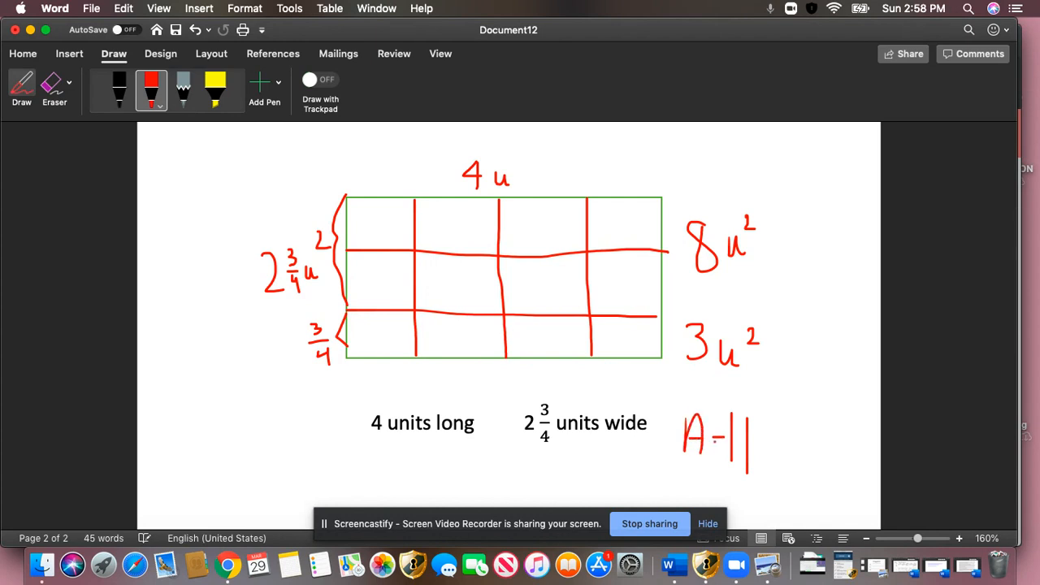
pyautogui.moveTo(768, 455); pyautogui.dragTo(793, 431)
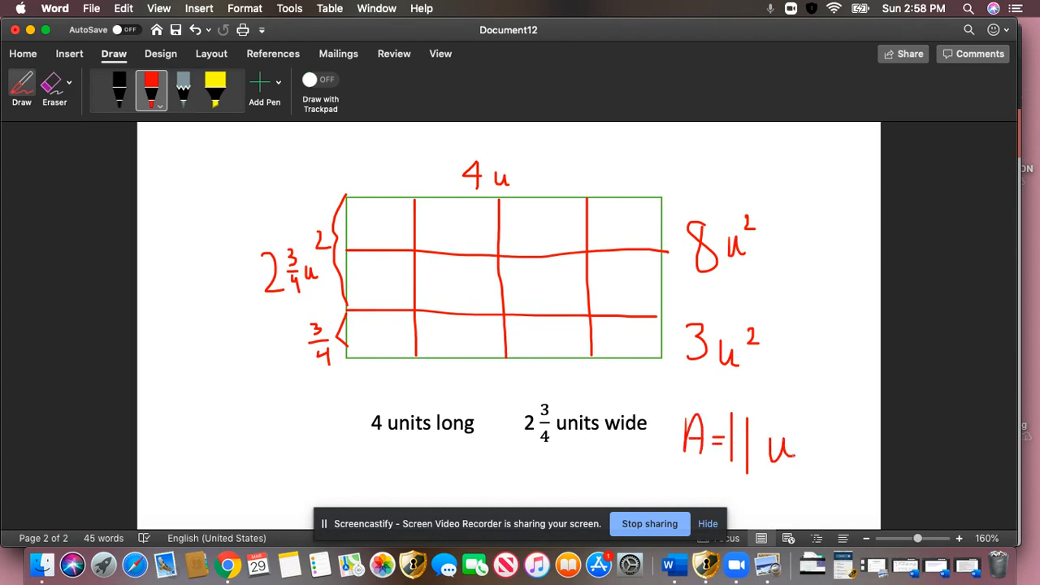